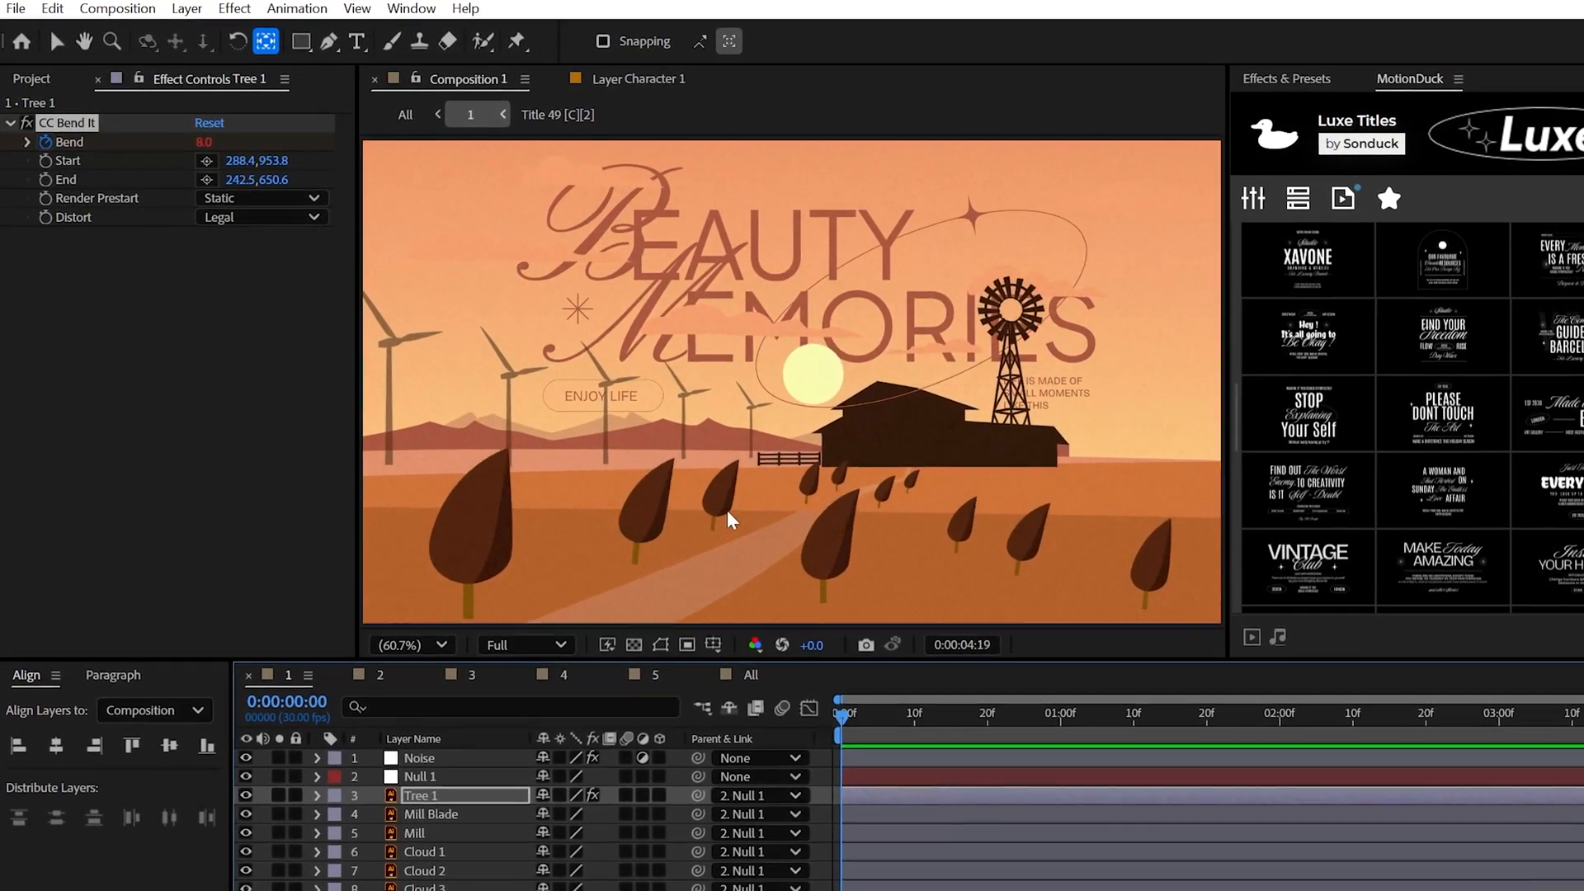
# - Apply CC Bend It to Tree 1 with Bend 8 and adjusted Start and End points
pyautogui.click(232, 8)
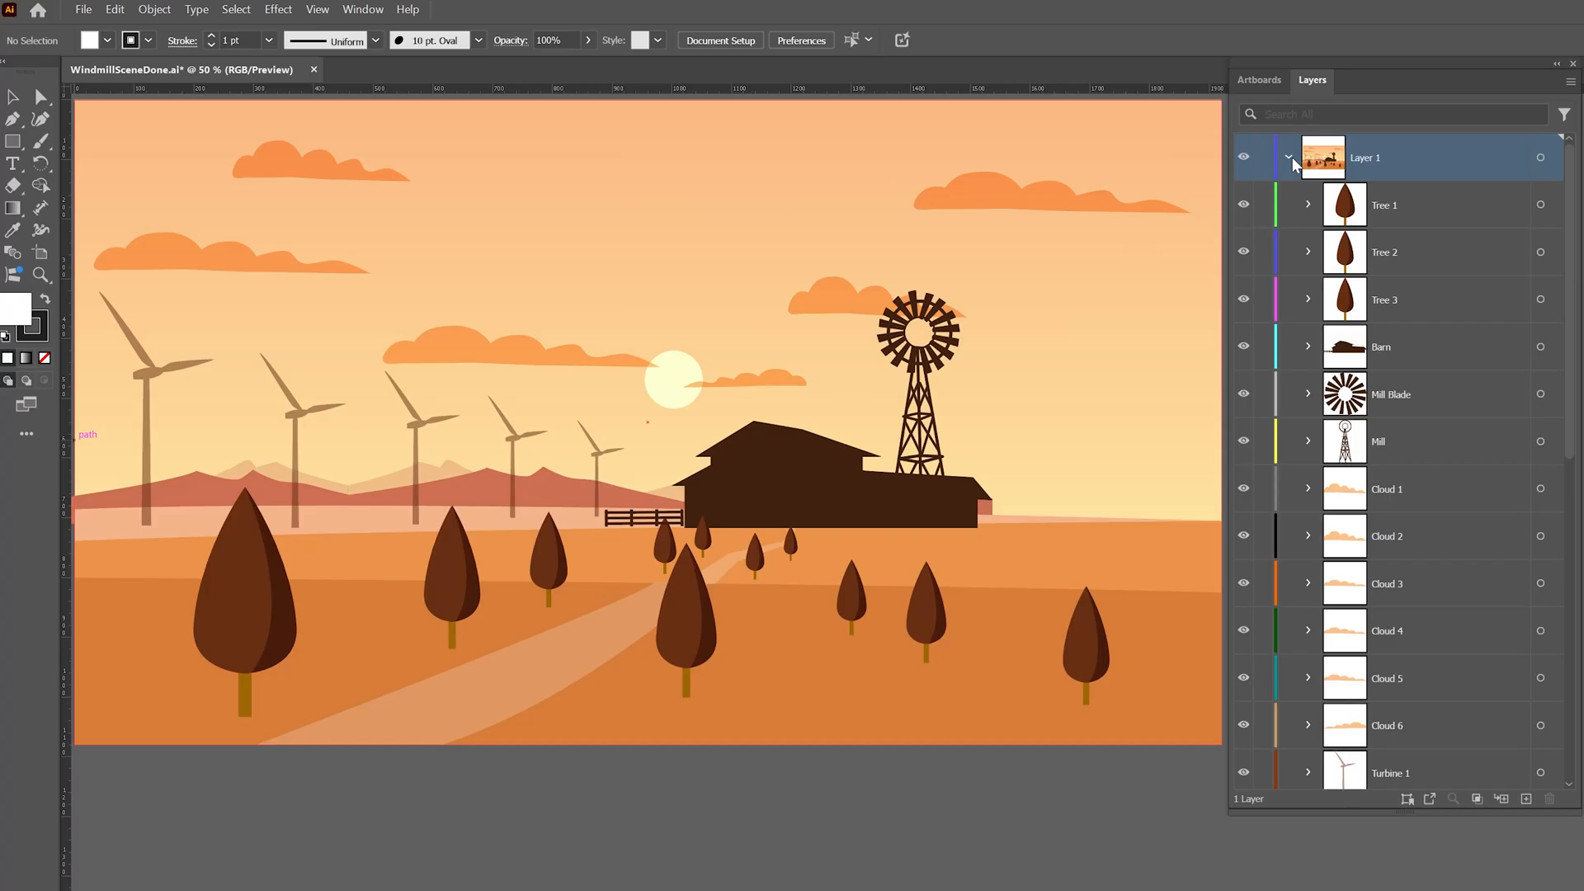
# - Release Layer 1 to separate top-level layers and save the file as WindmillSceneDone.ai
pyautogui.click(1288, 159)
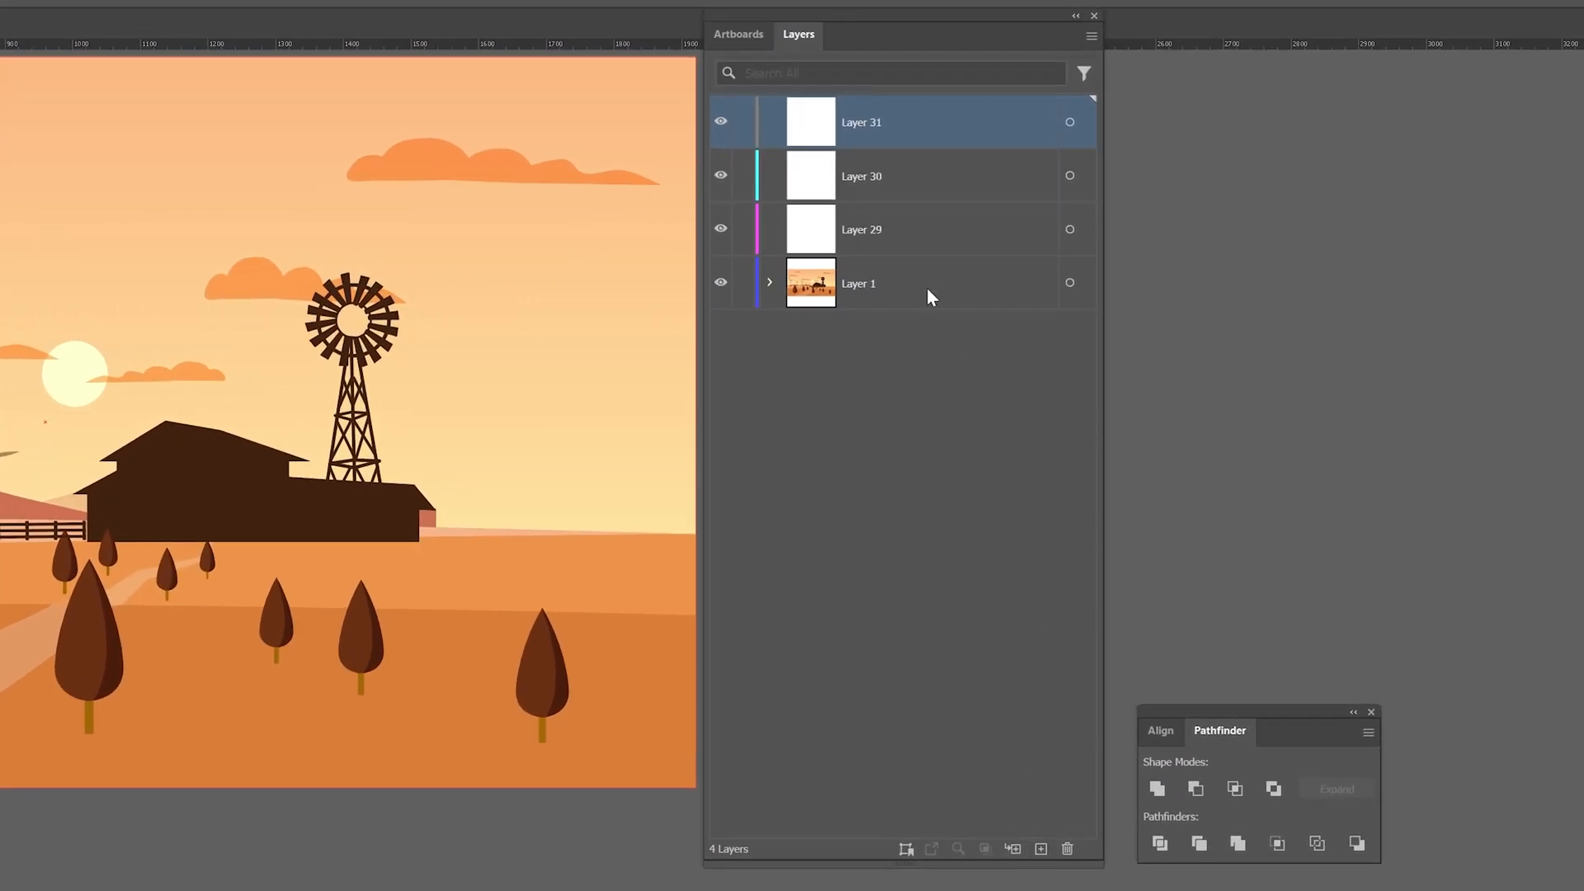
pyautogui.click(770, 282)
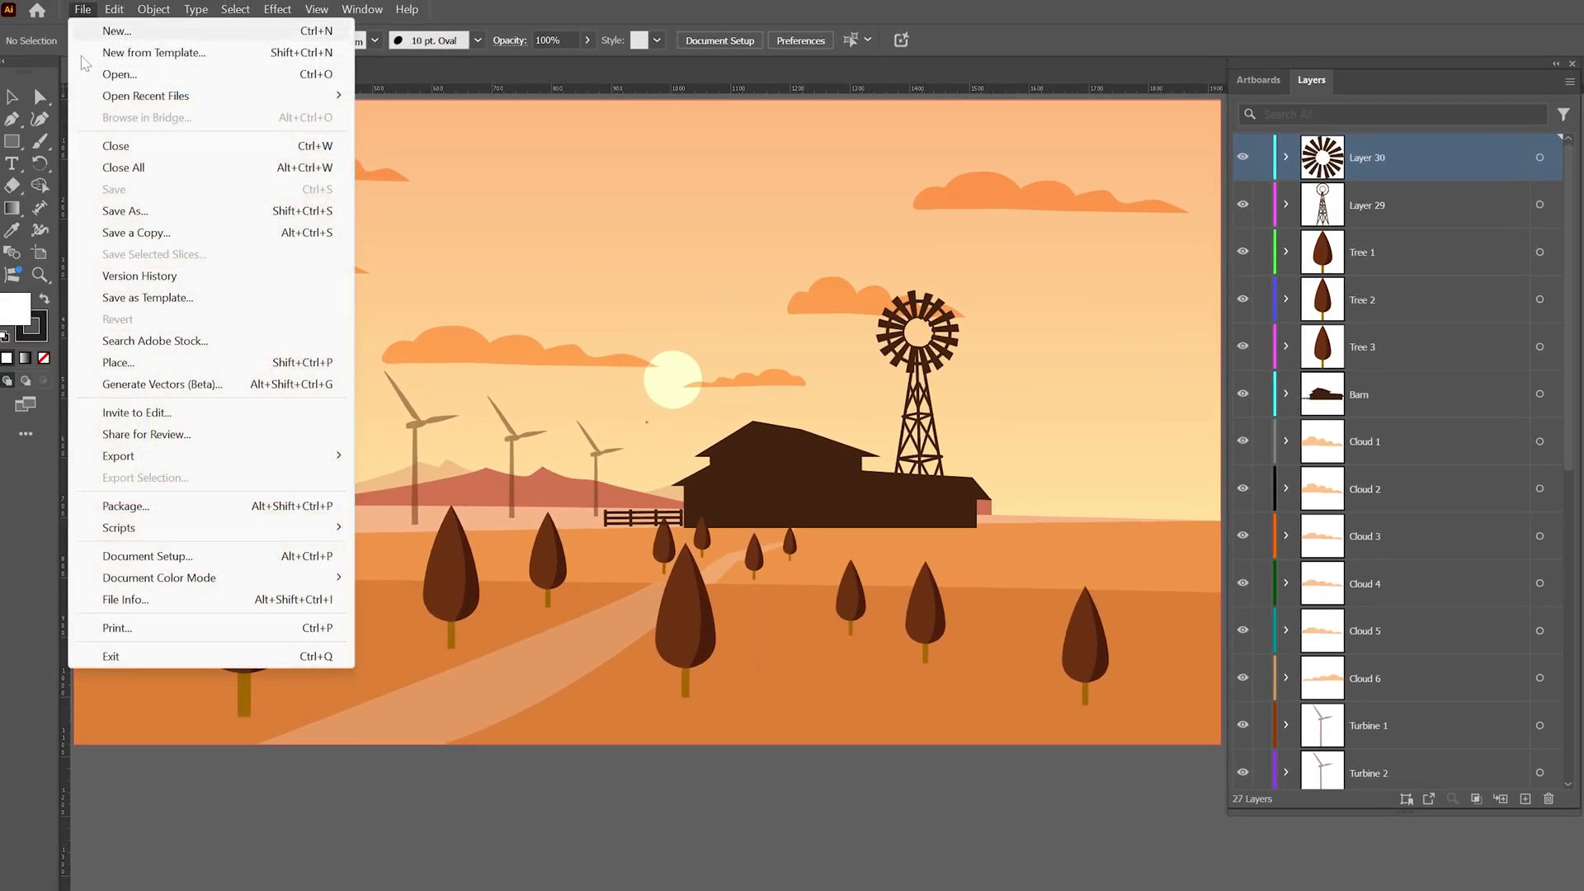
pyautogui.click(124, 211)
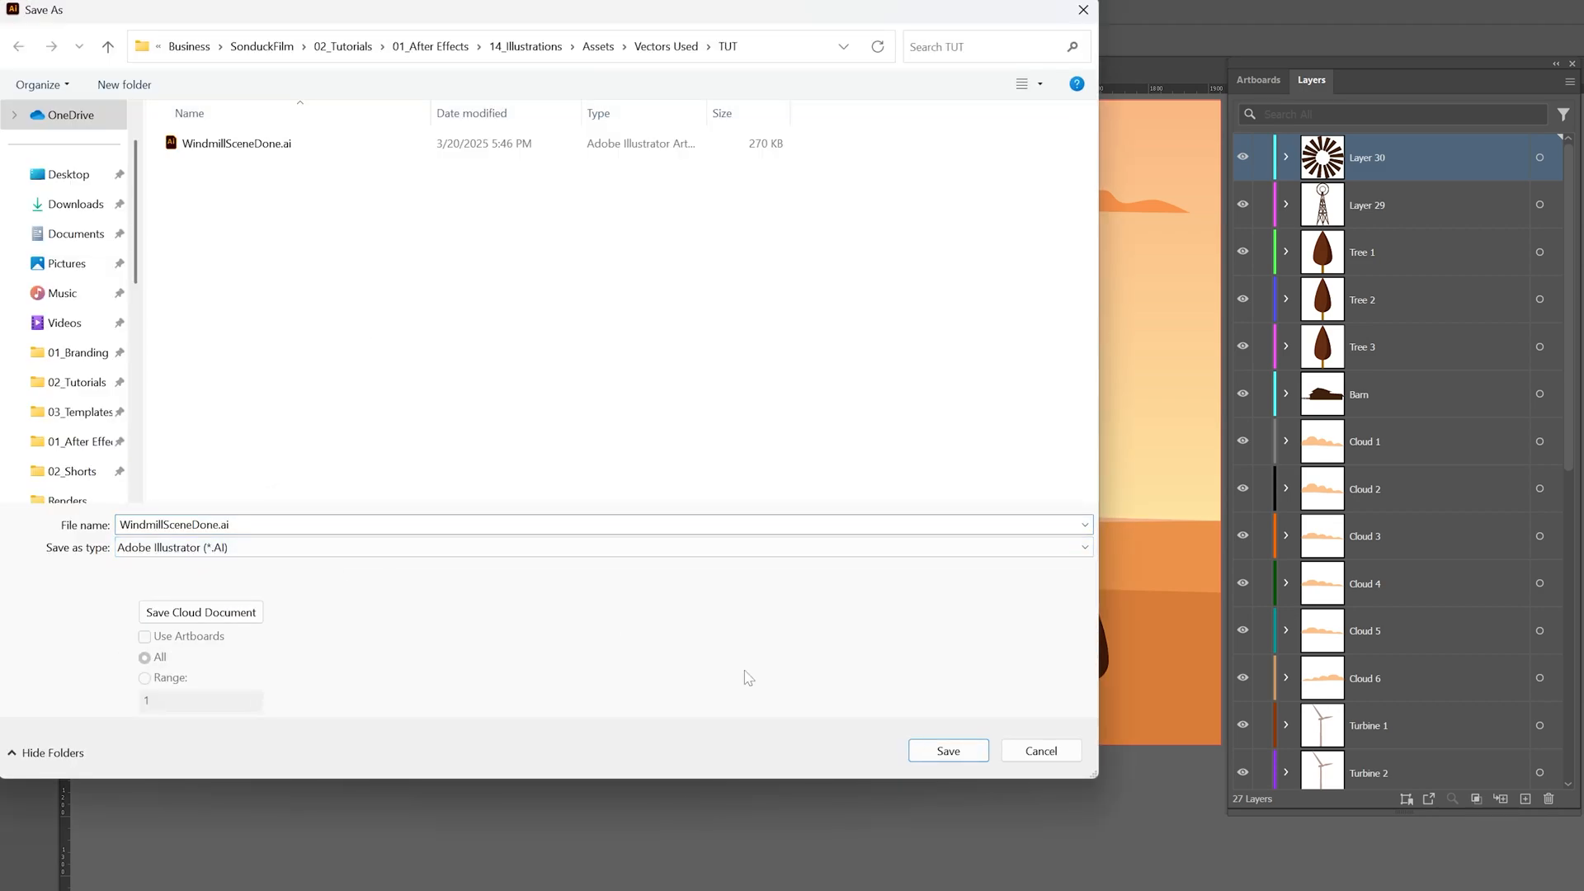
pyautogui.click(947, 751)
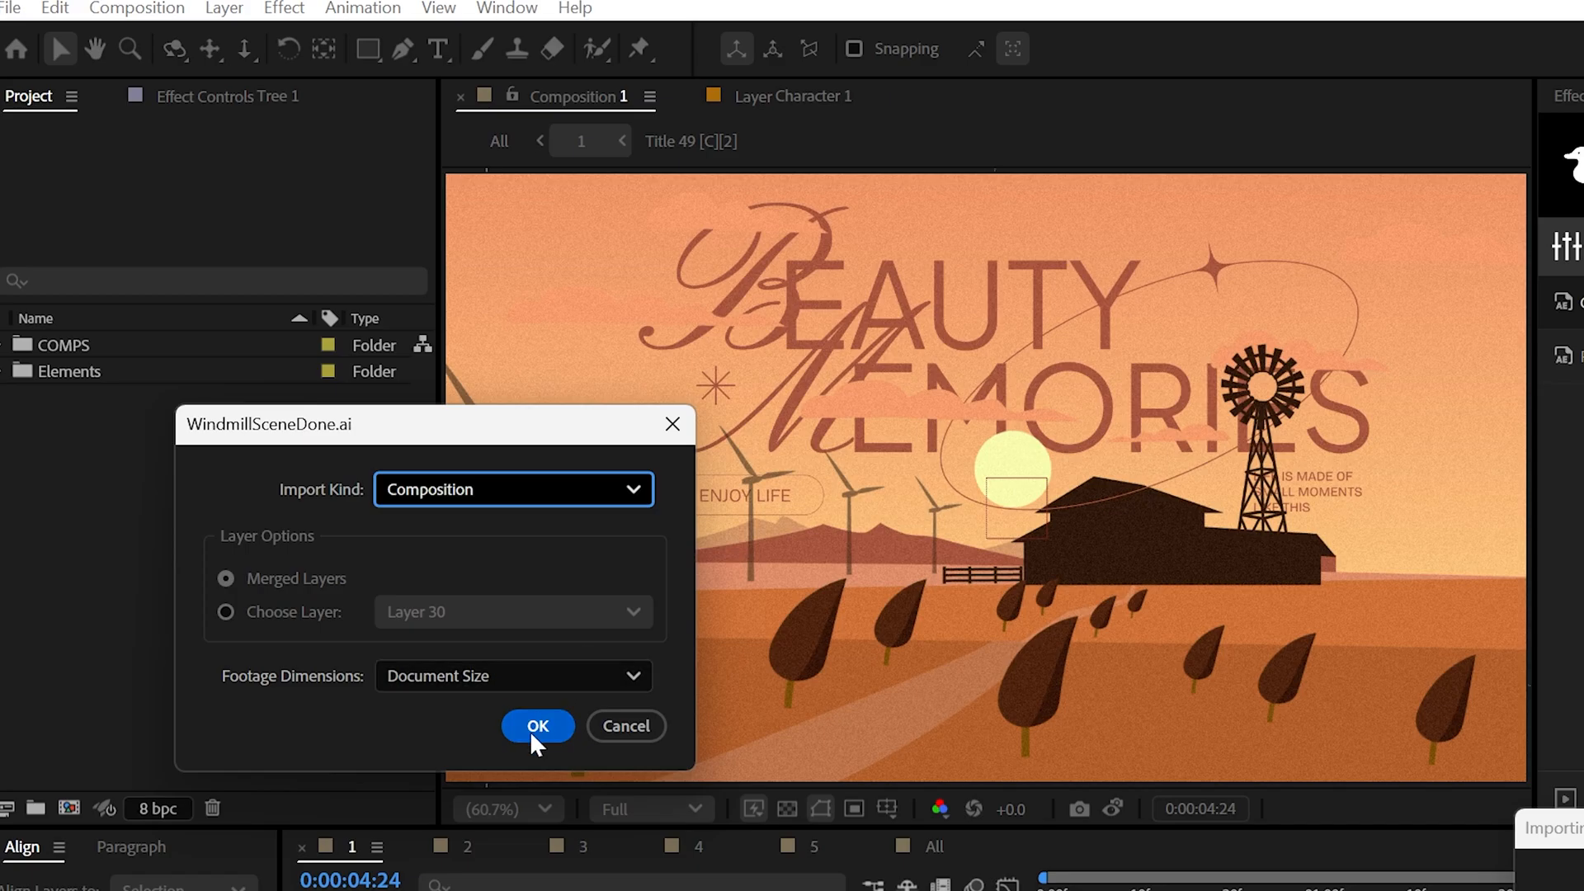
# - Import WindmillSceneDone.ai as a layered composition and open it
pyautogui.click(536, 726)
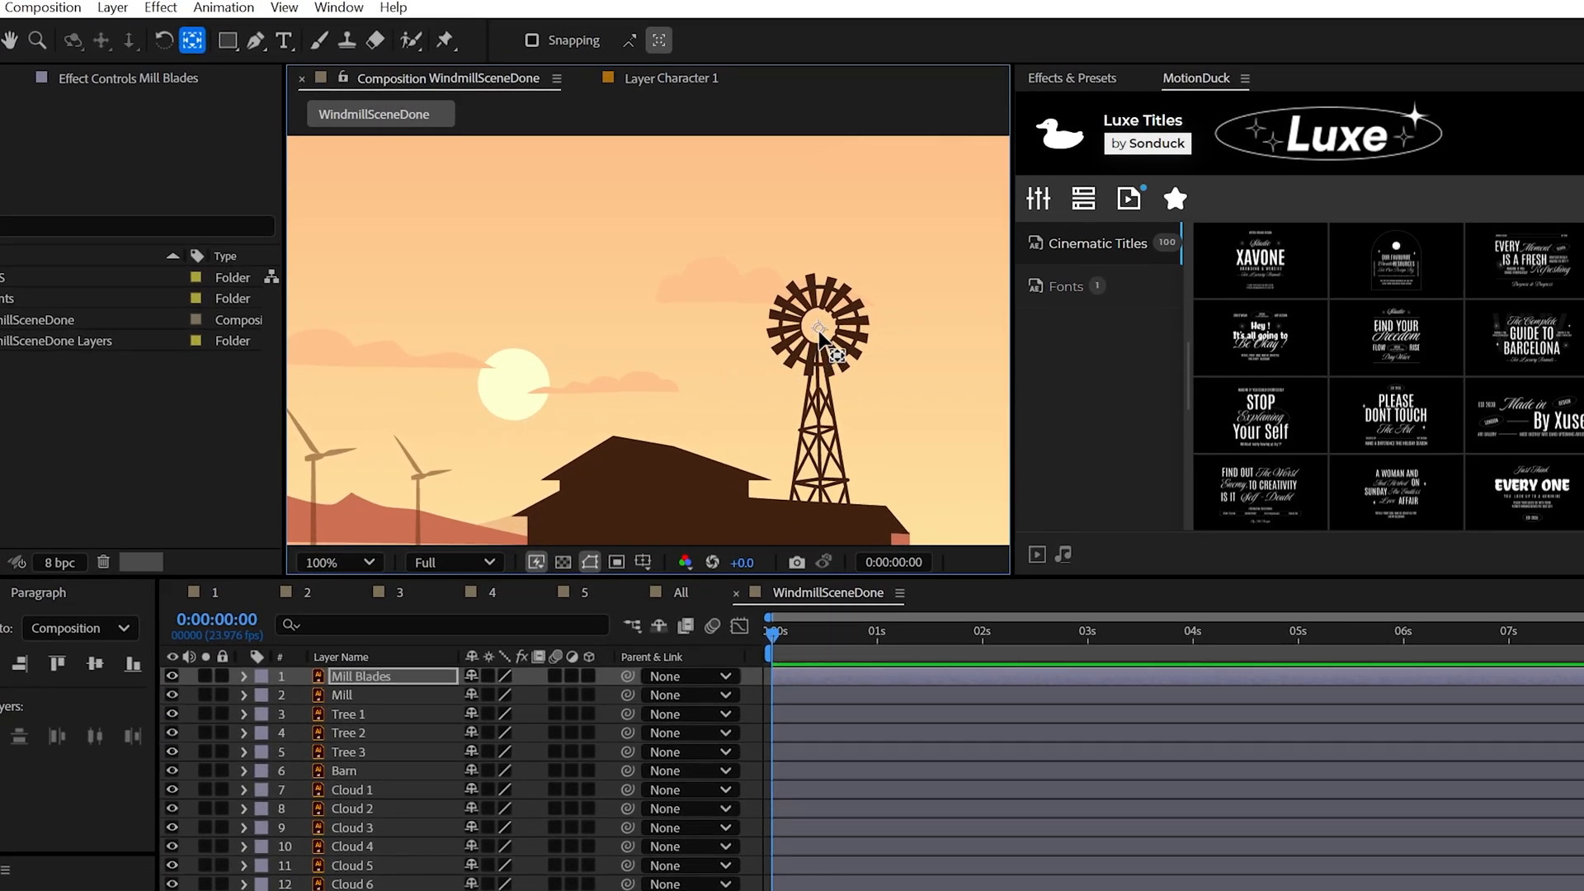
pyautogui.write('ti')
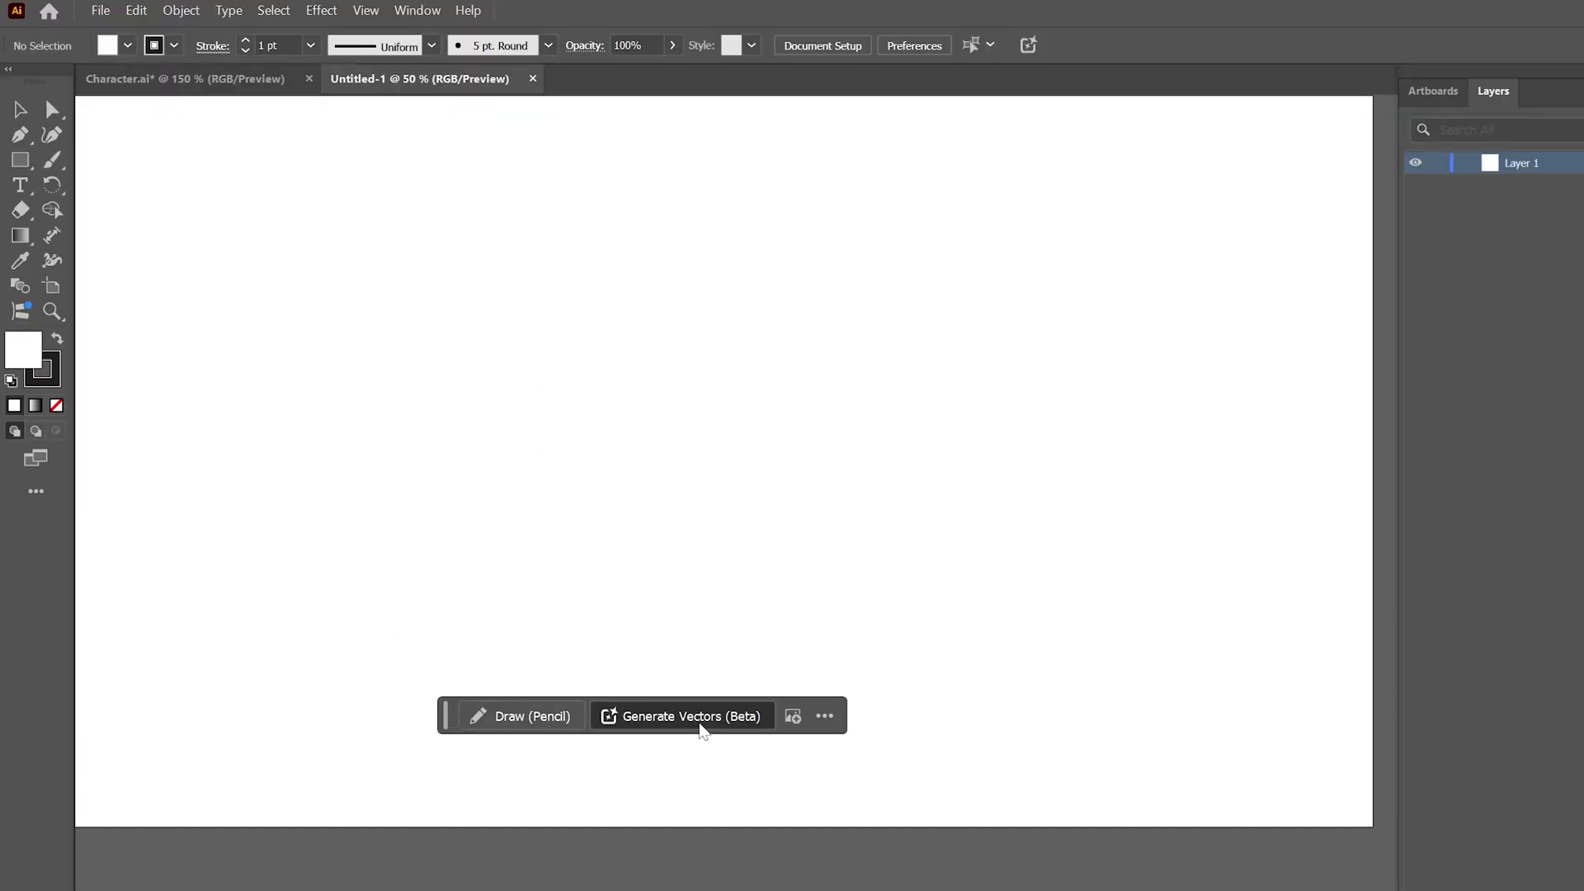
# - Generate a muted-colour Subject vector of a long-haired woman from behind and preview a variation
pyautogui.click(691, 714)
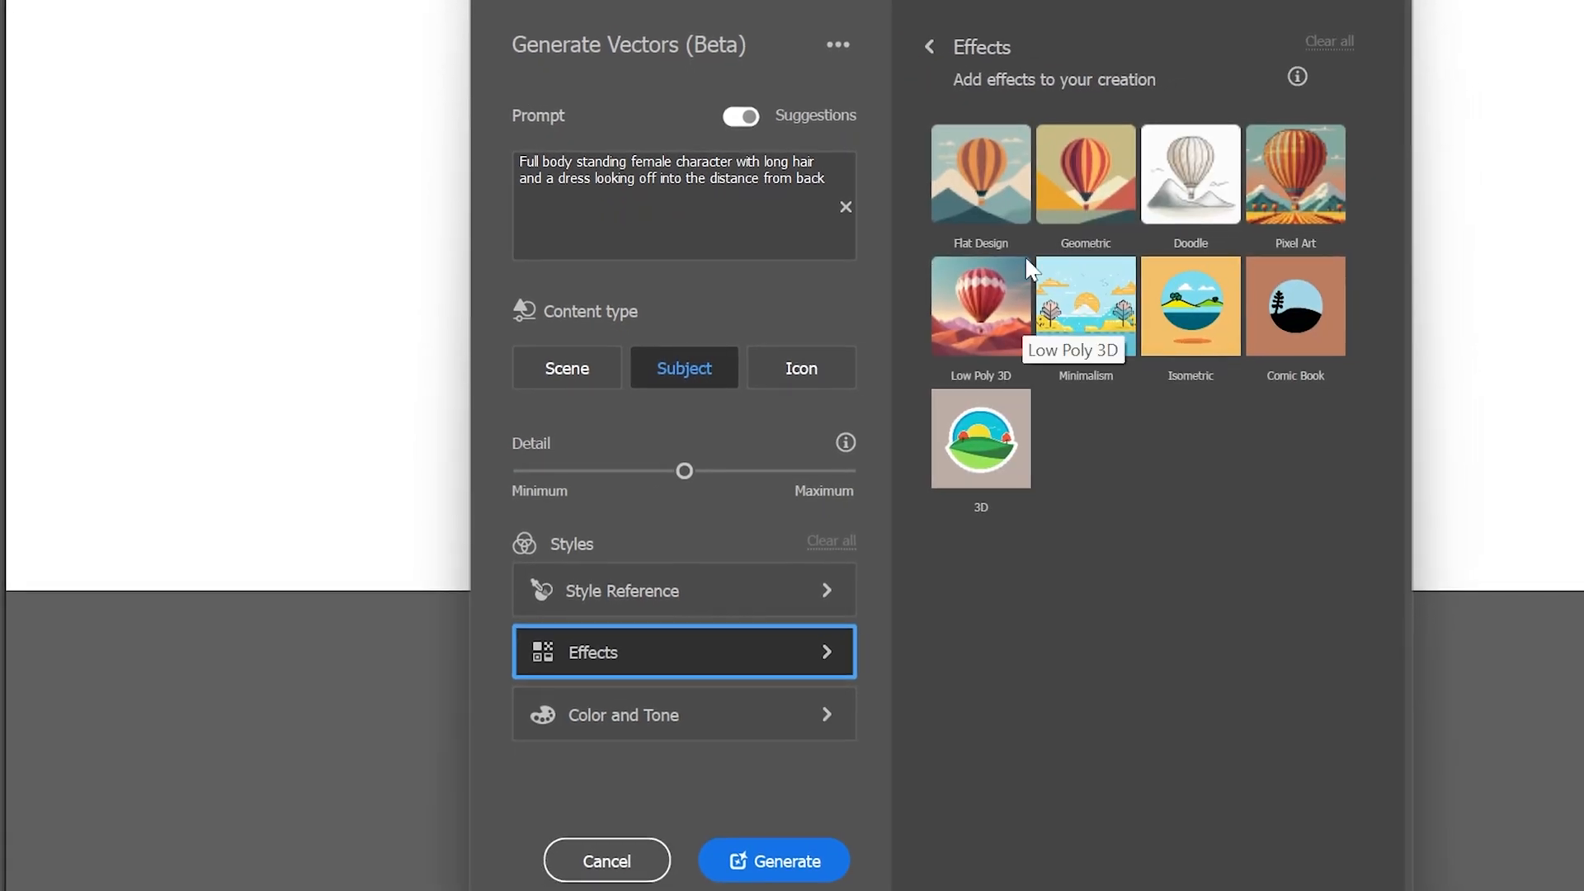
pyautogui.click(622, 714)
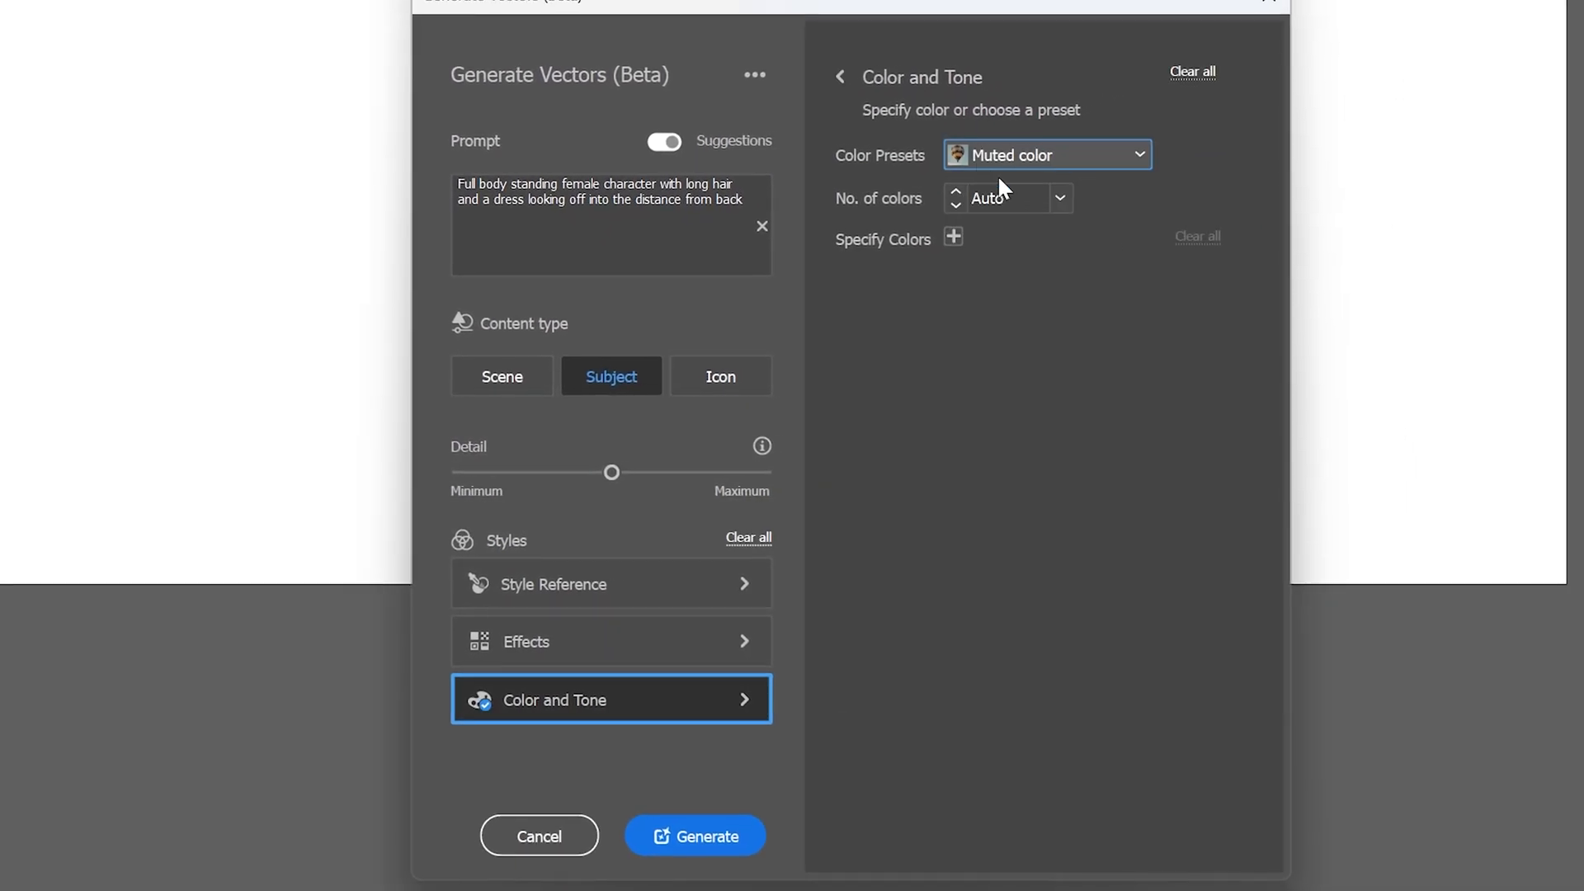
pyautogui.click(695, 835)
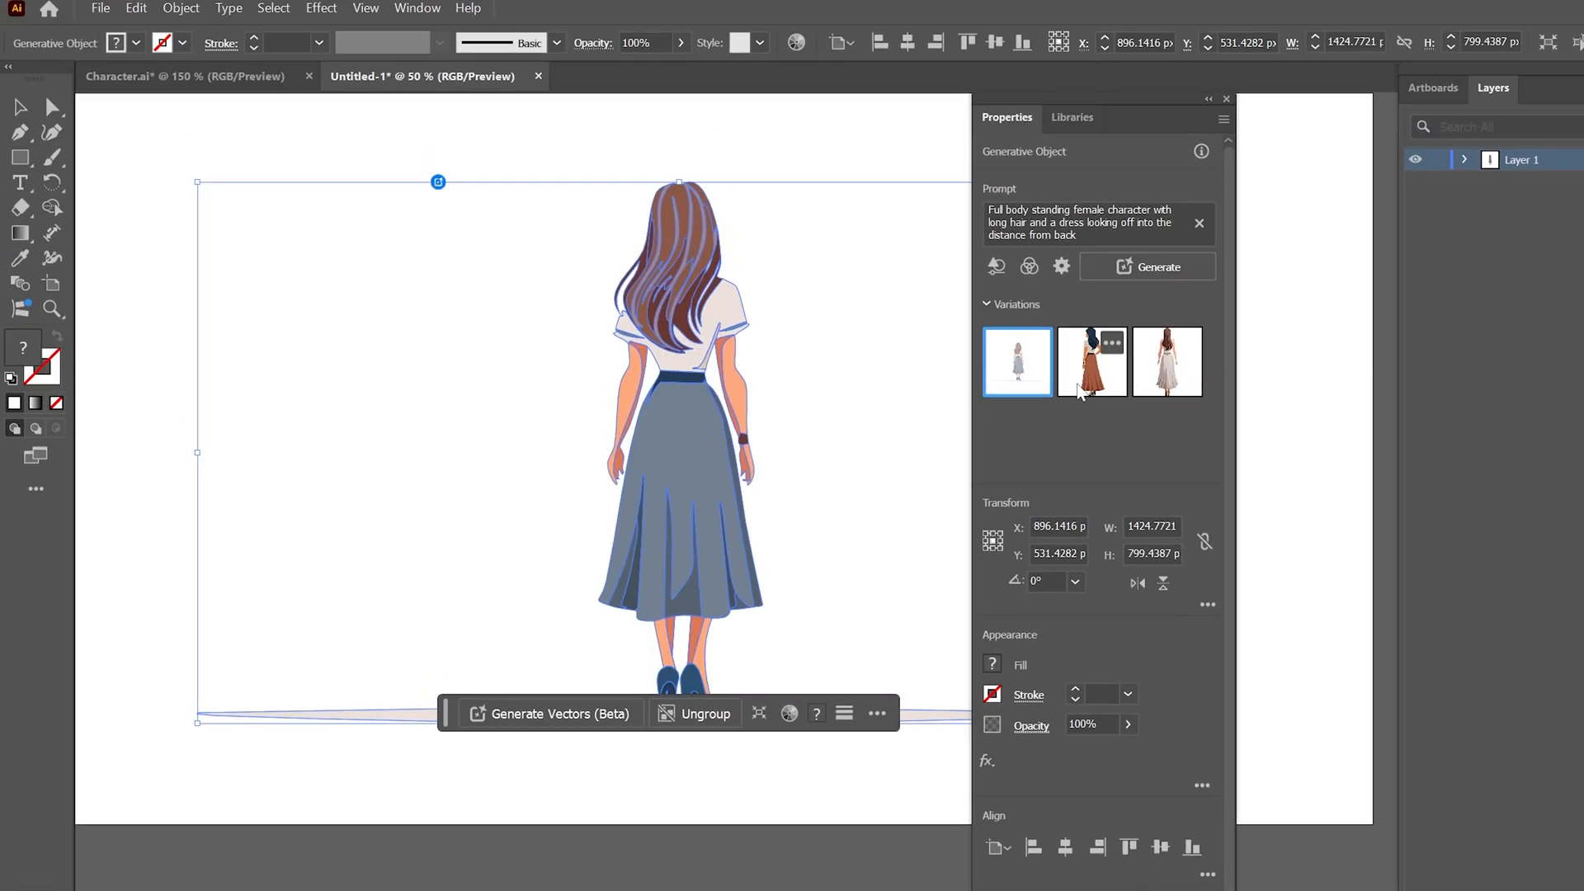
pyautogui.click(1166, 361)
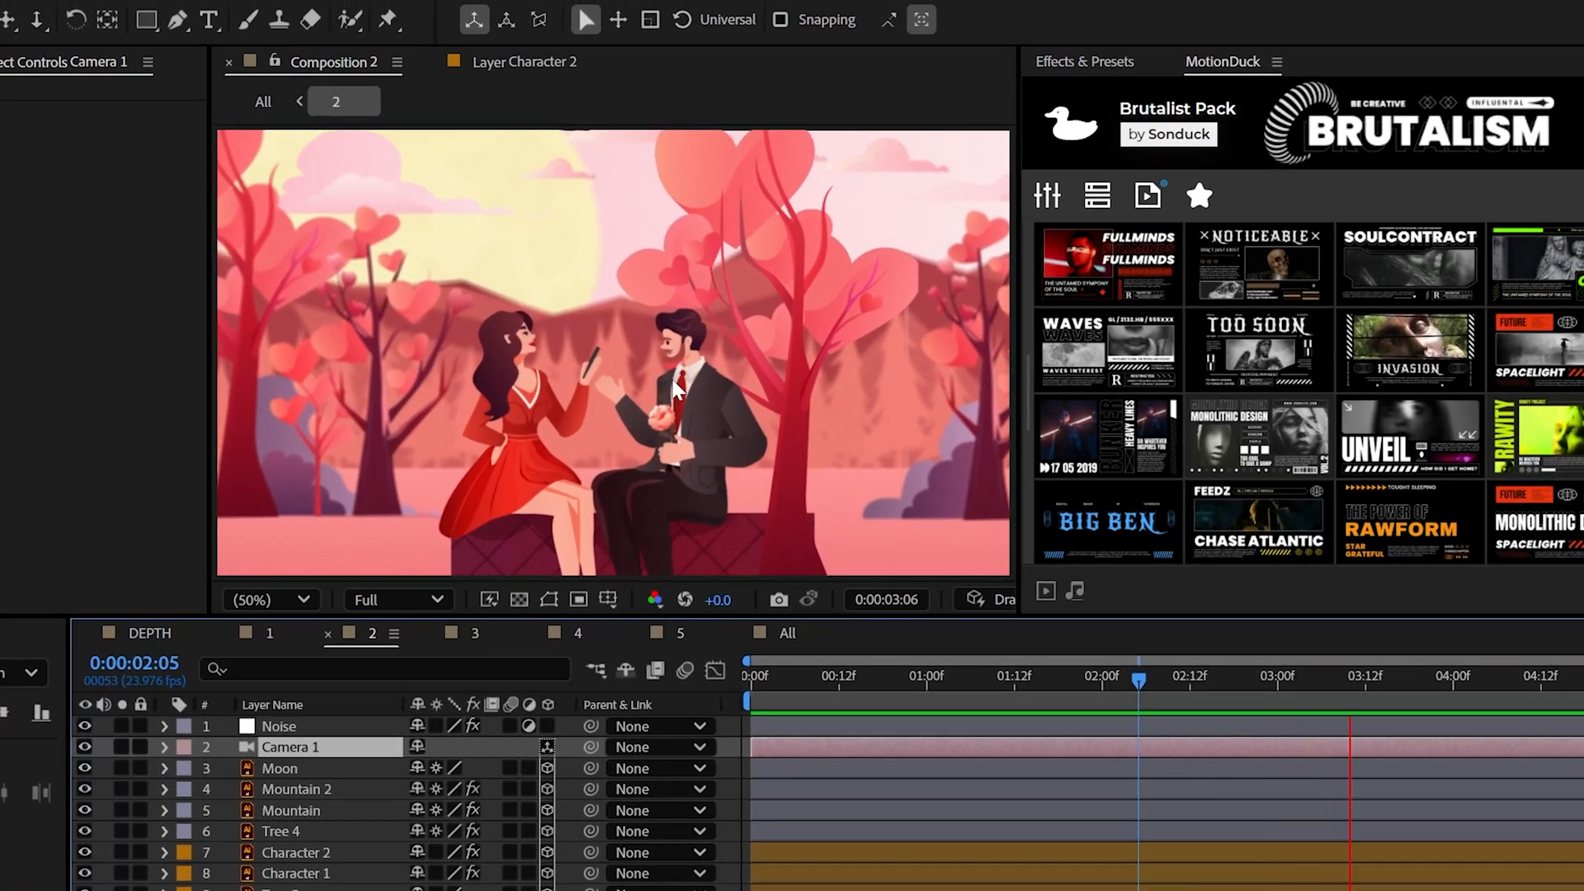
# - Open Character 2 in the Layer panel and place a puppet pin on her arm
pyautogui.click(466, 43)
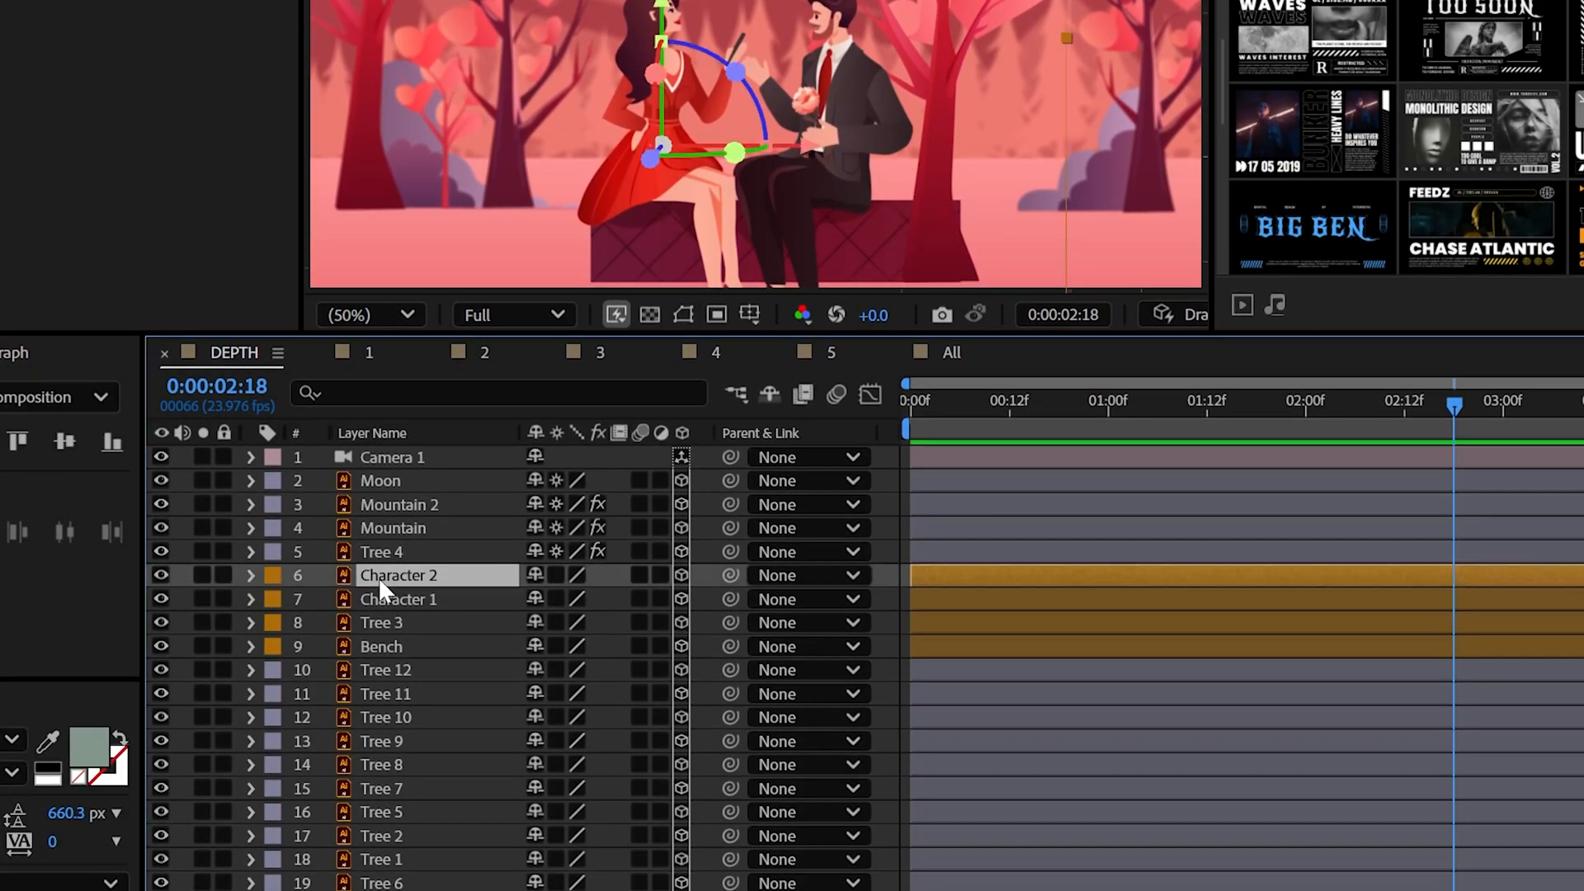
pyautogui.doubleClick(398, 574)
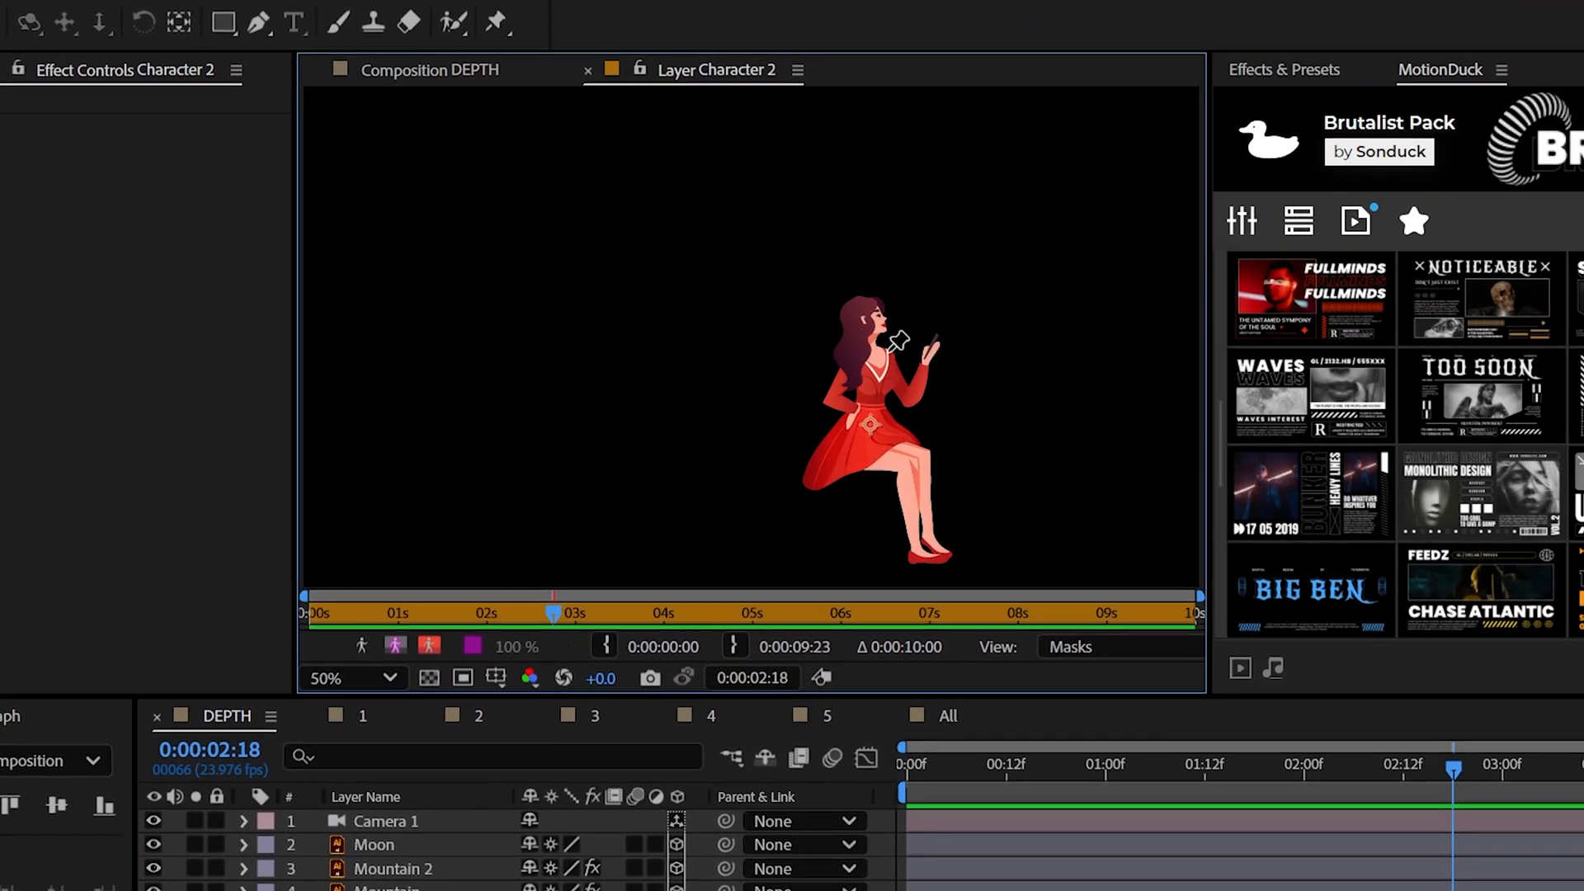
pyautogui.click(477, 22)
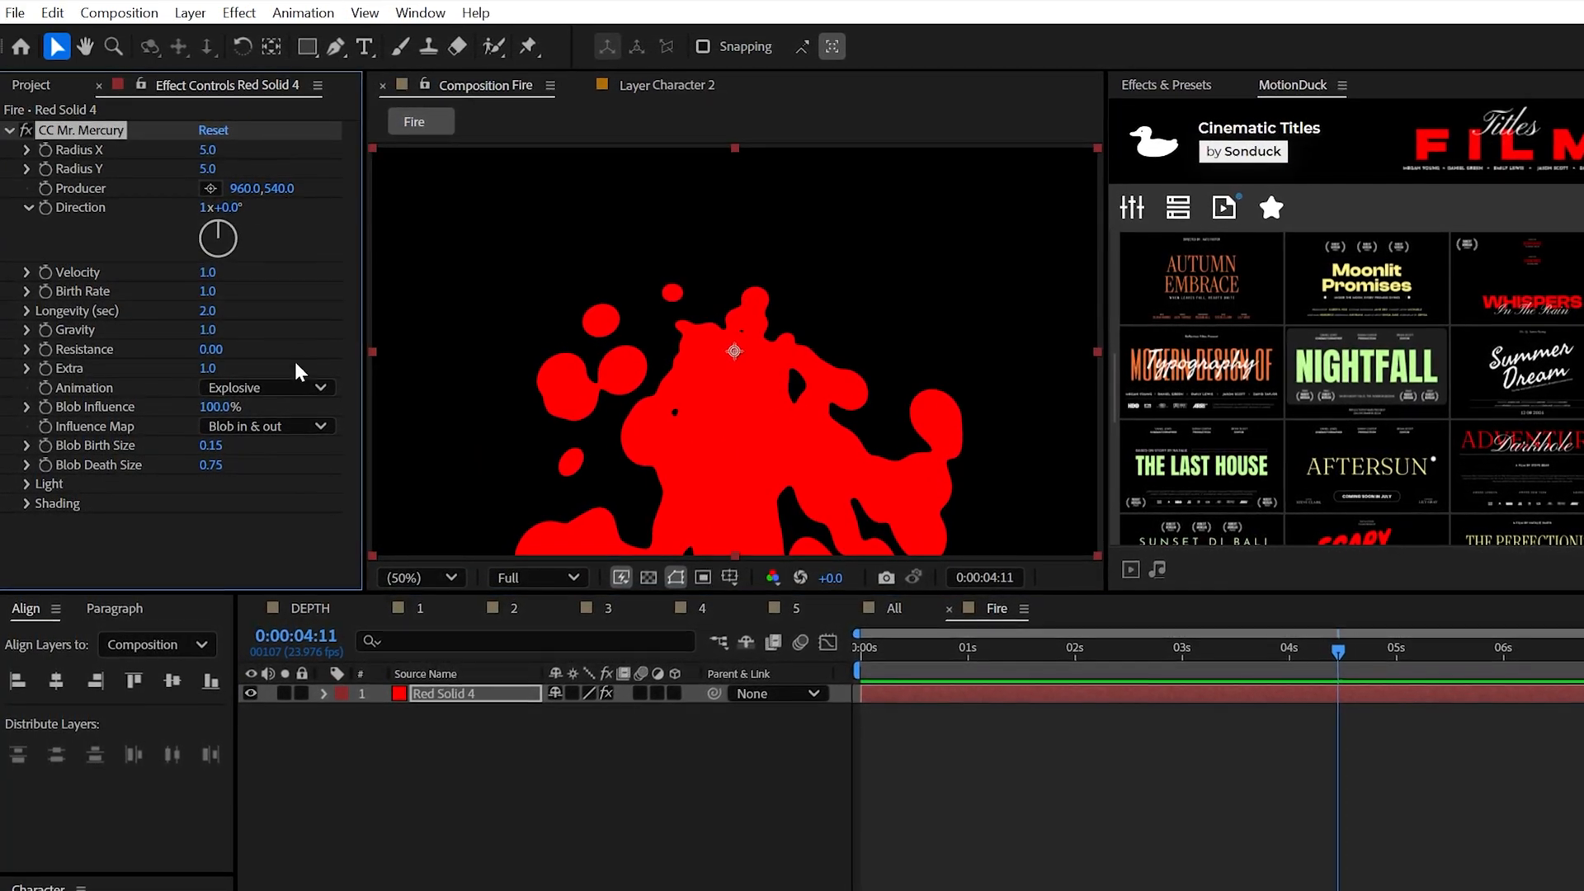
# - Set the CC Mr. Mercury animation to Fire, tweak its particles and recolour the duplicate solid
pyautogui.click(268, 390)
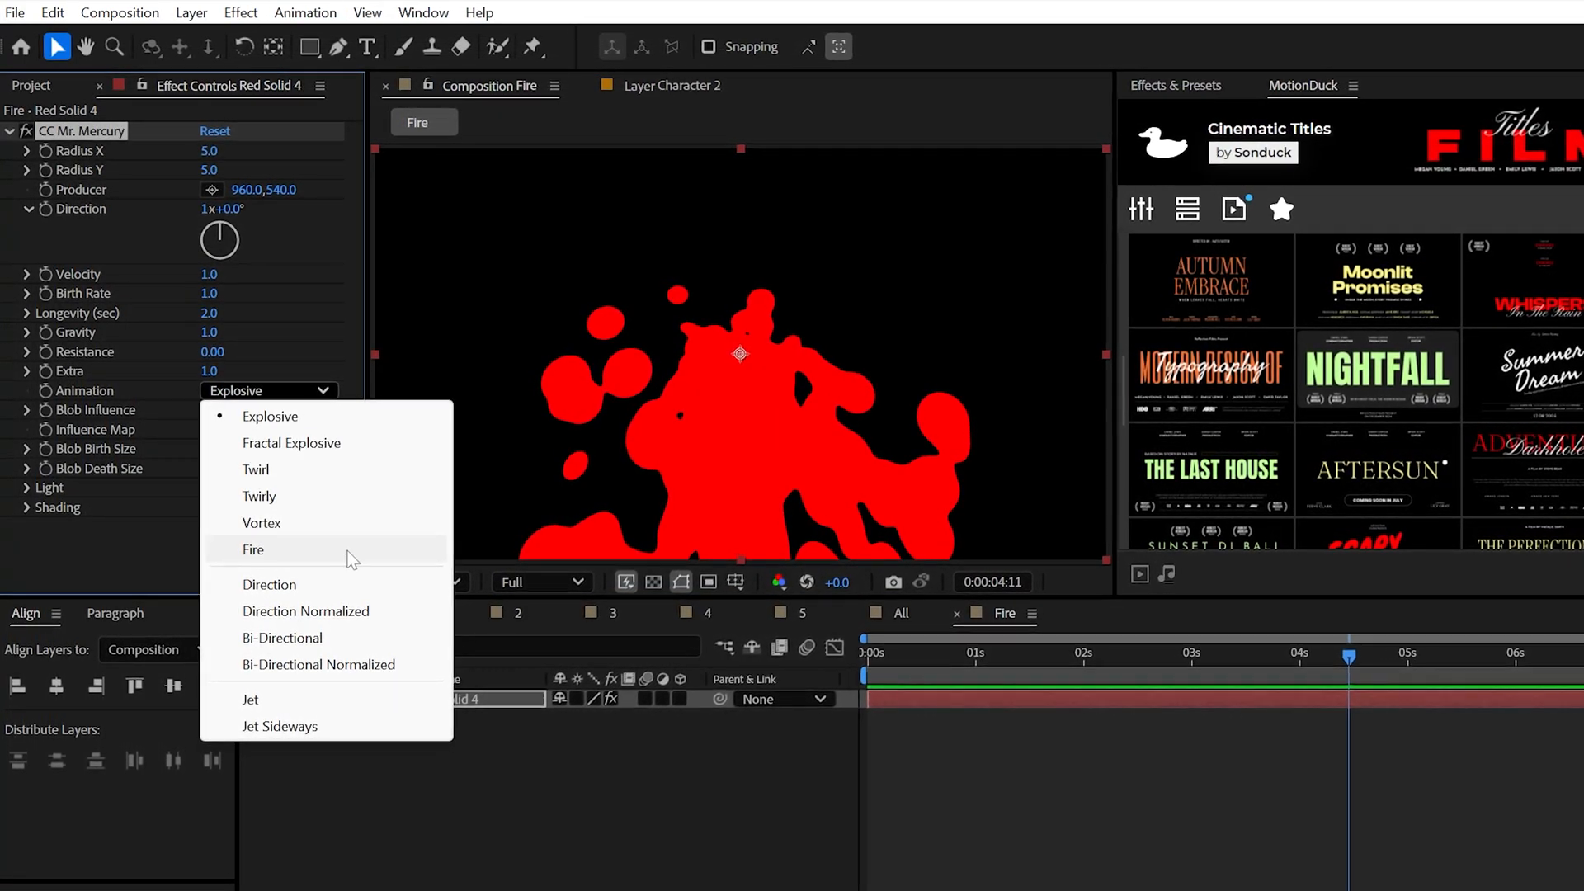
pyautogui.click(252, 549)
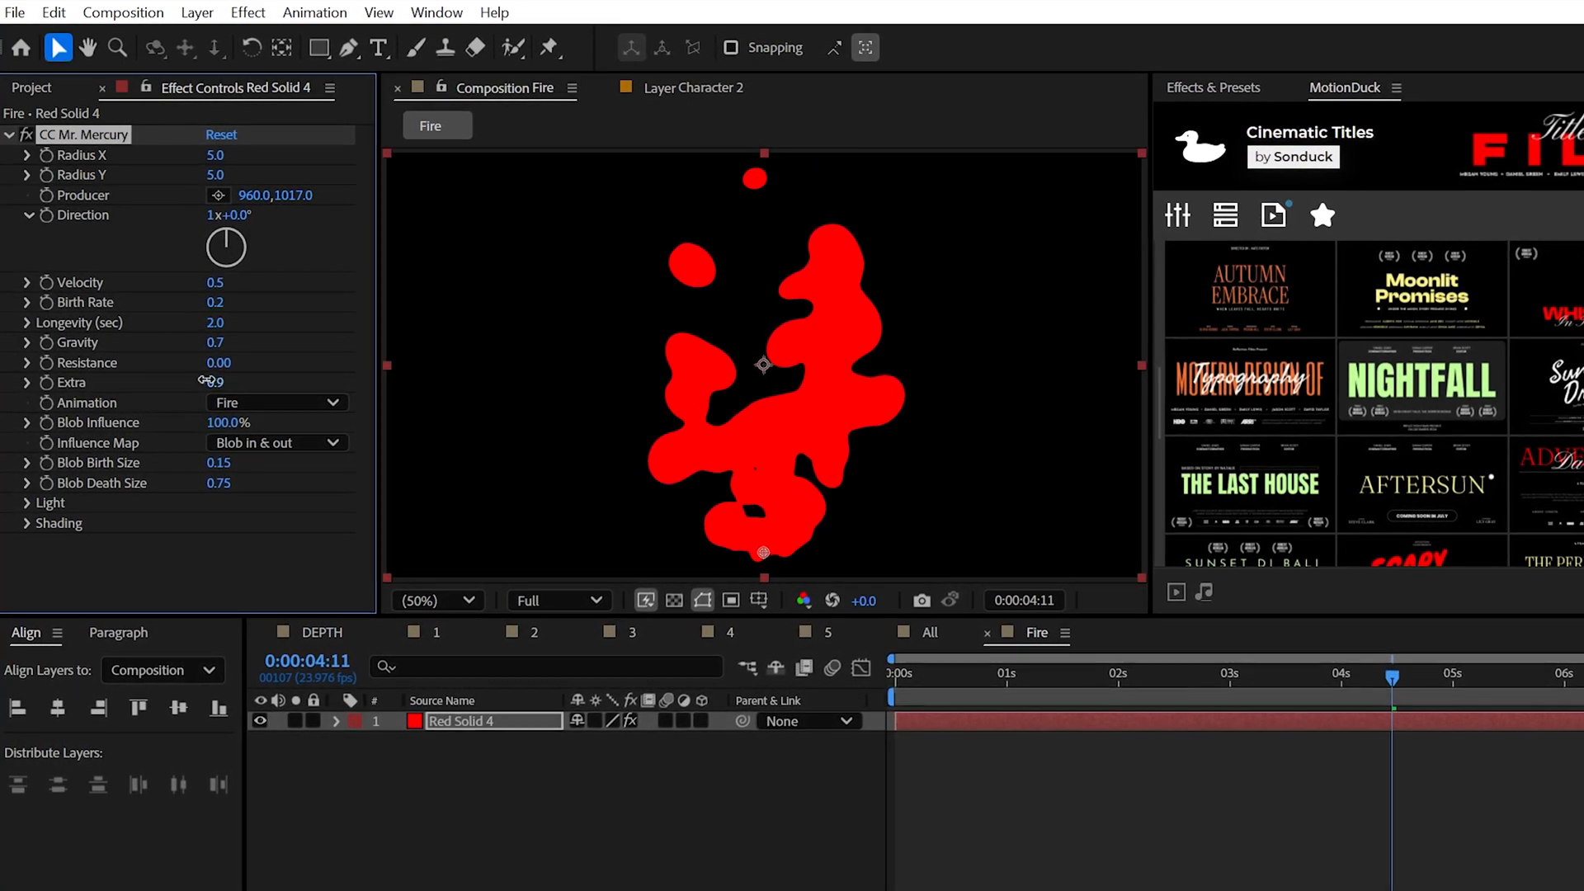
pyautogui.click(24, 506)
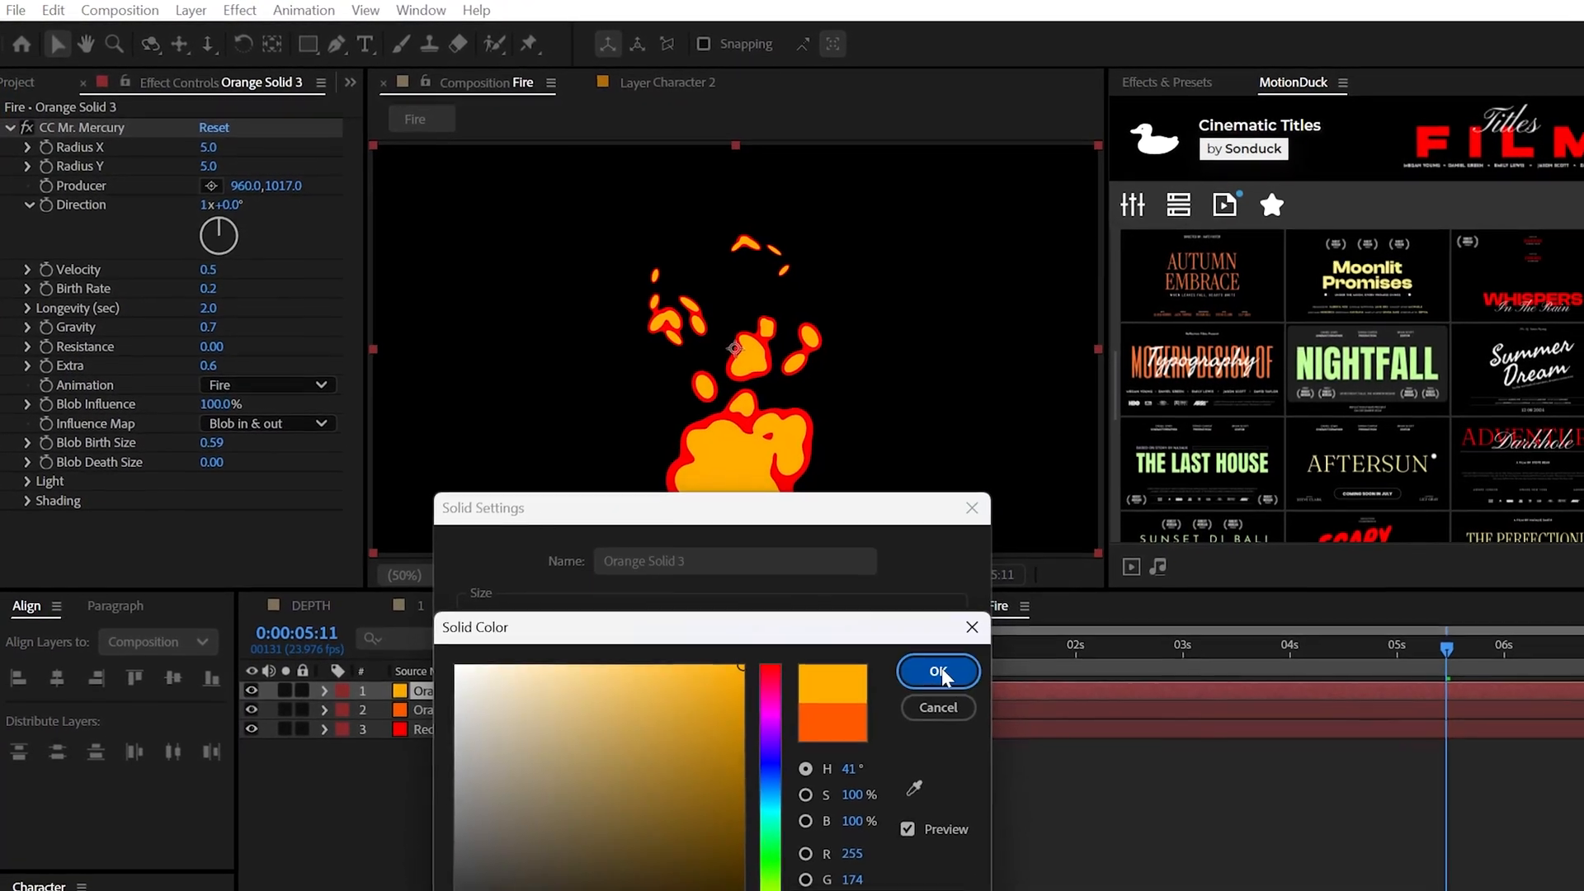
pyautogui.click(937, 671)
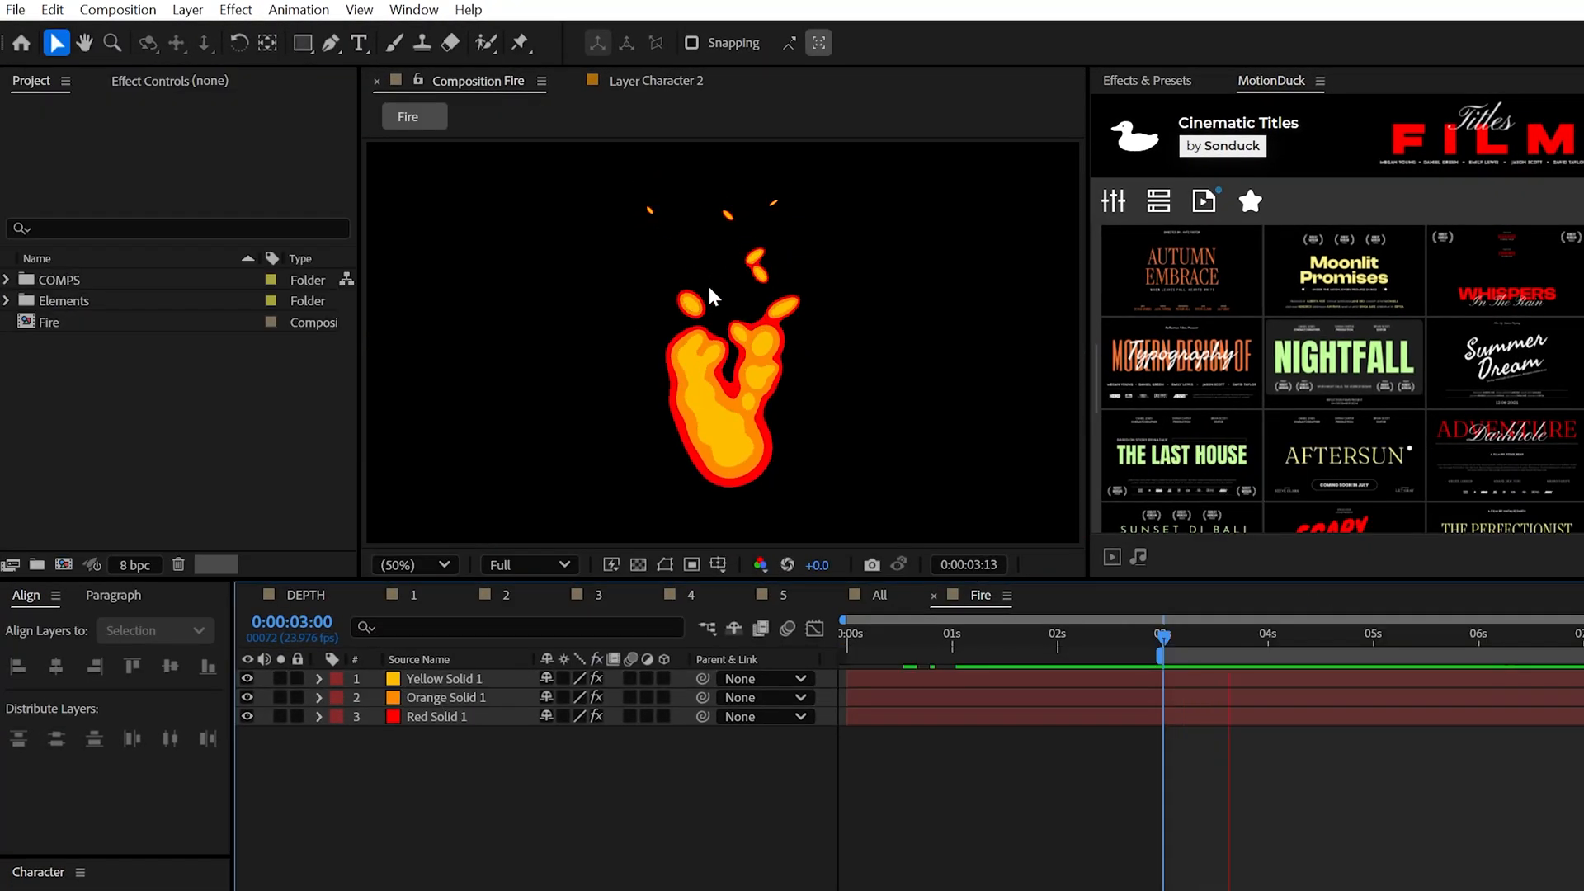
# - Create an adjustment layer above the red, orange and yellow fire solids
pyautogui.click(187, 10)
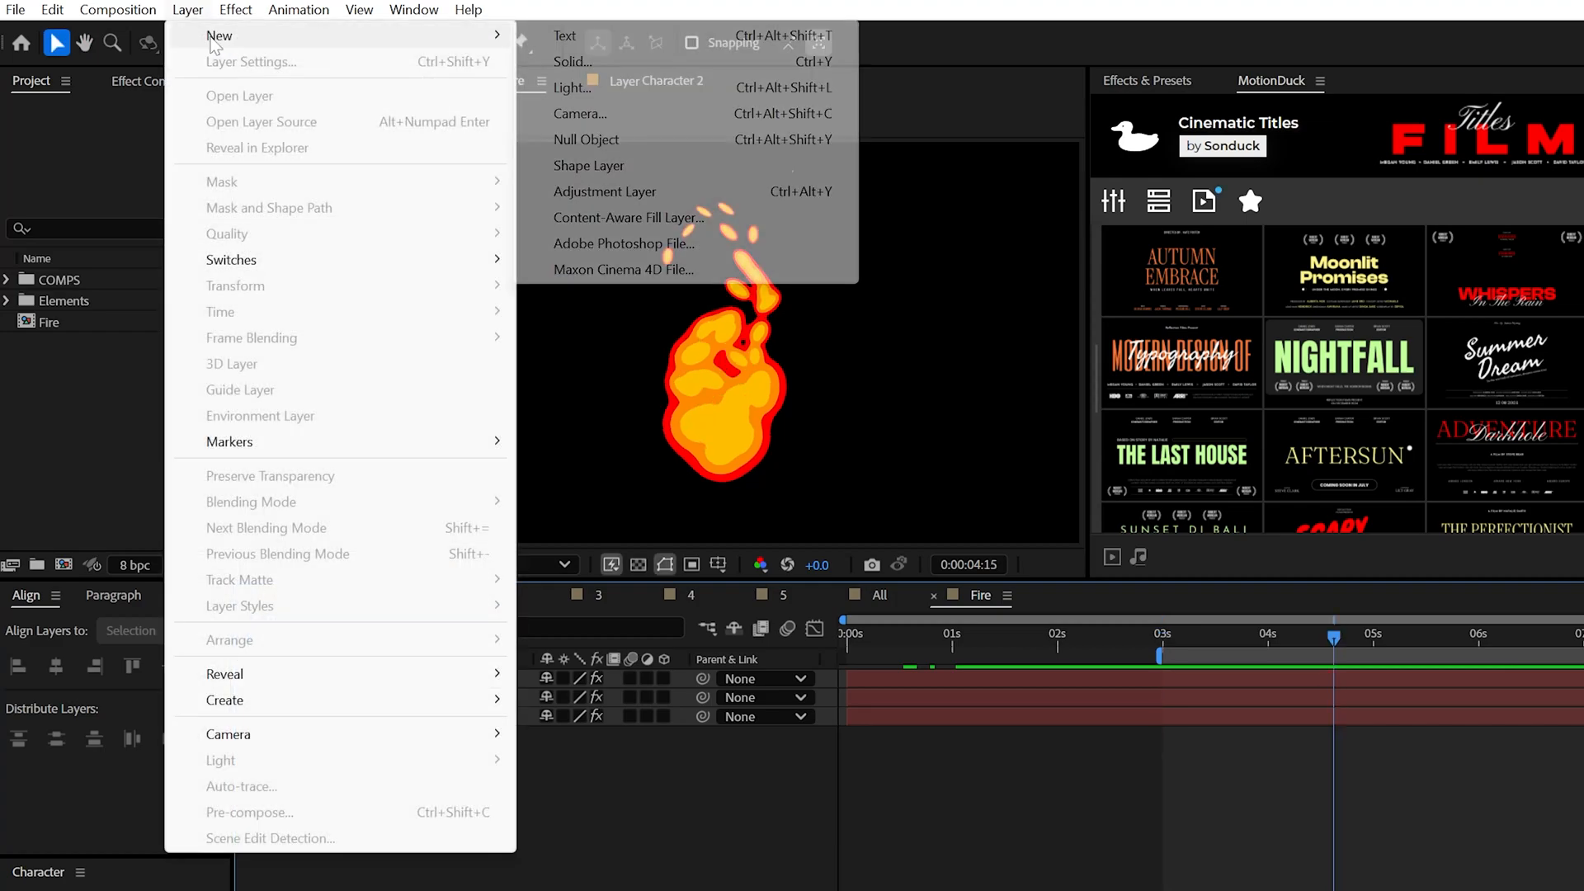
pyautogui.click(261, 10)
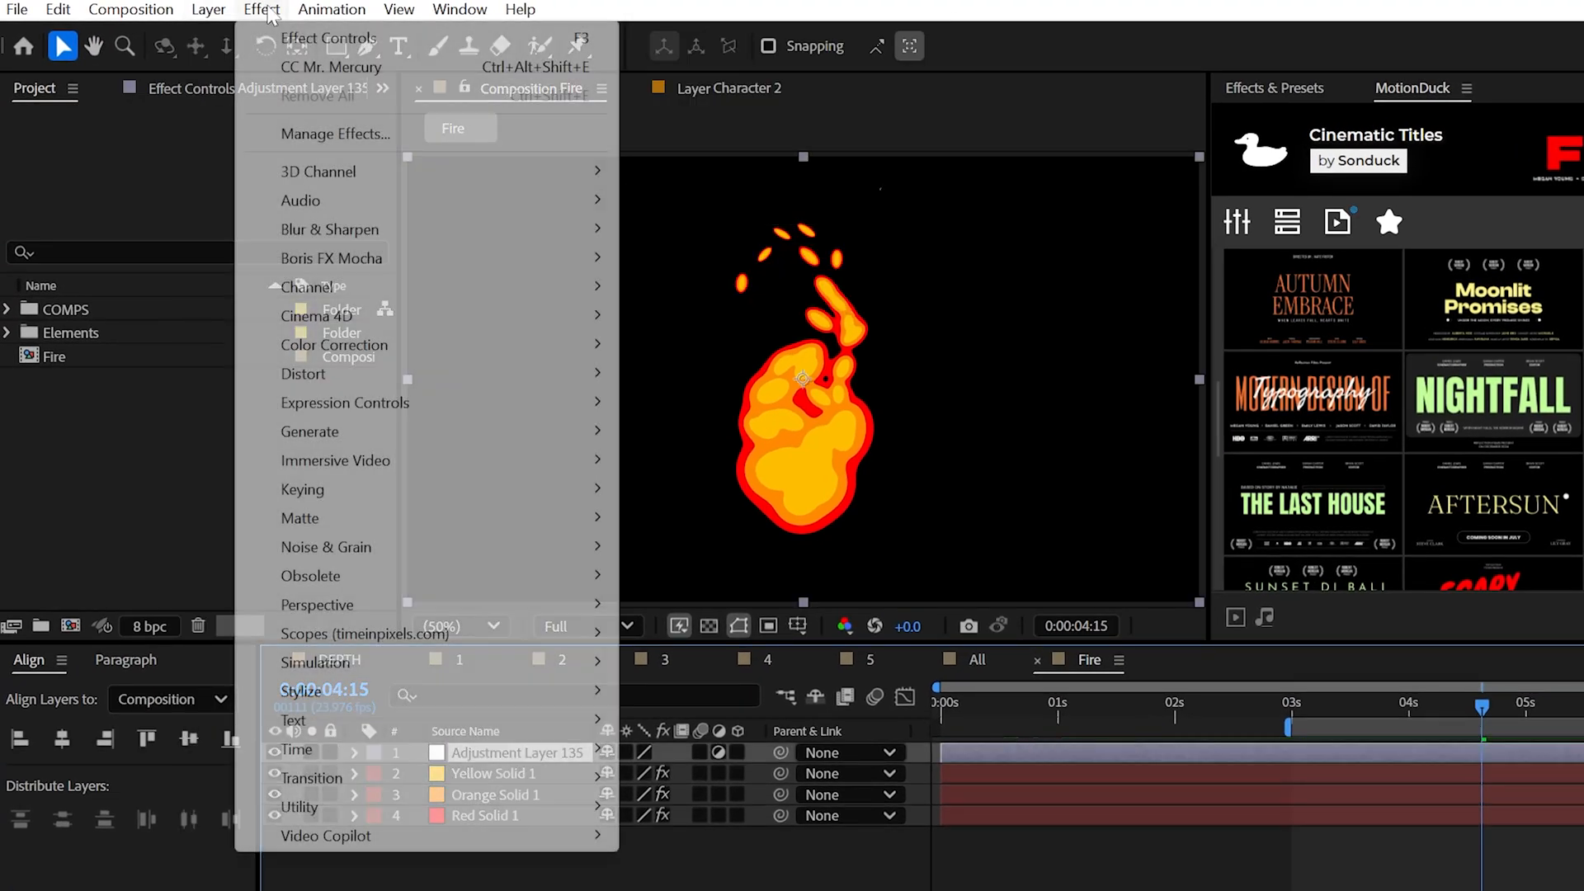
pyautogui.moveTo(300, 691)
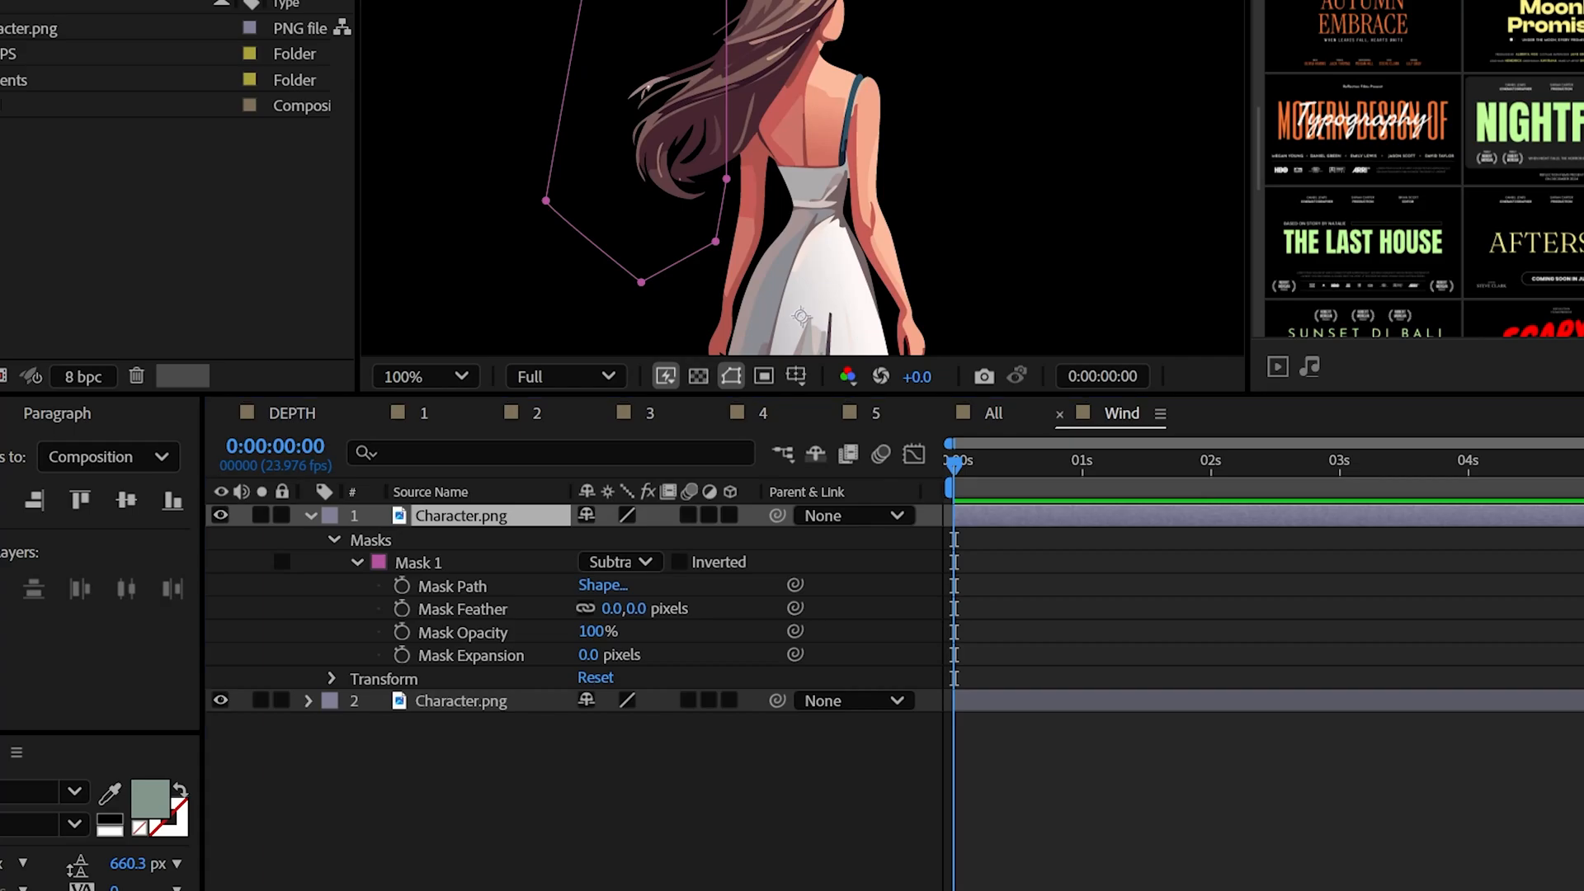
# - Mask the top copy's hair and set Wave Warp Height 22, Width 62, Direction 90 with pinned edges
pyautogui.click(262, 9)
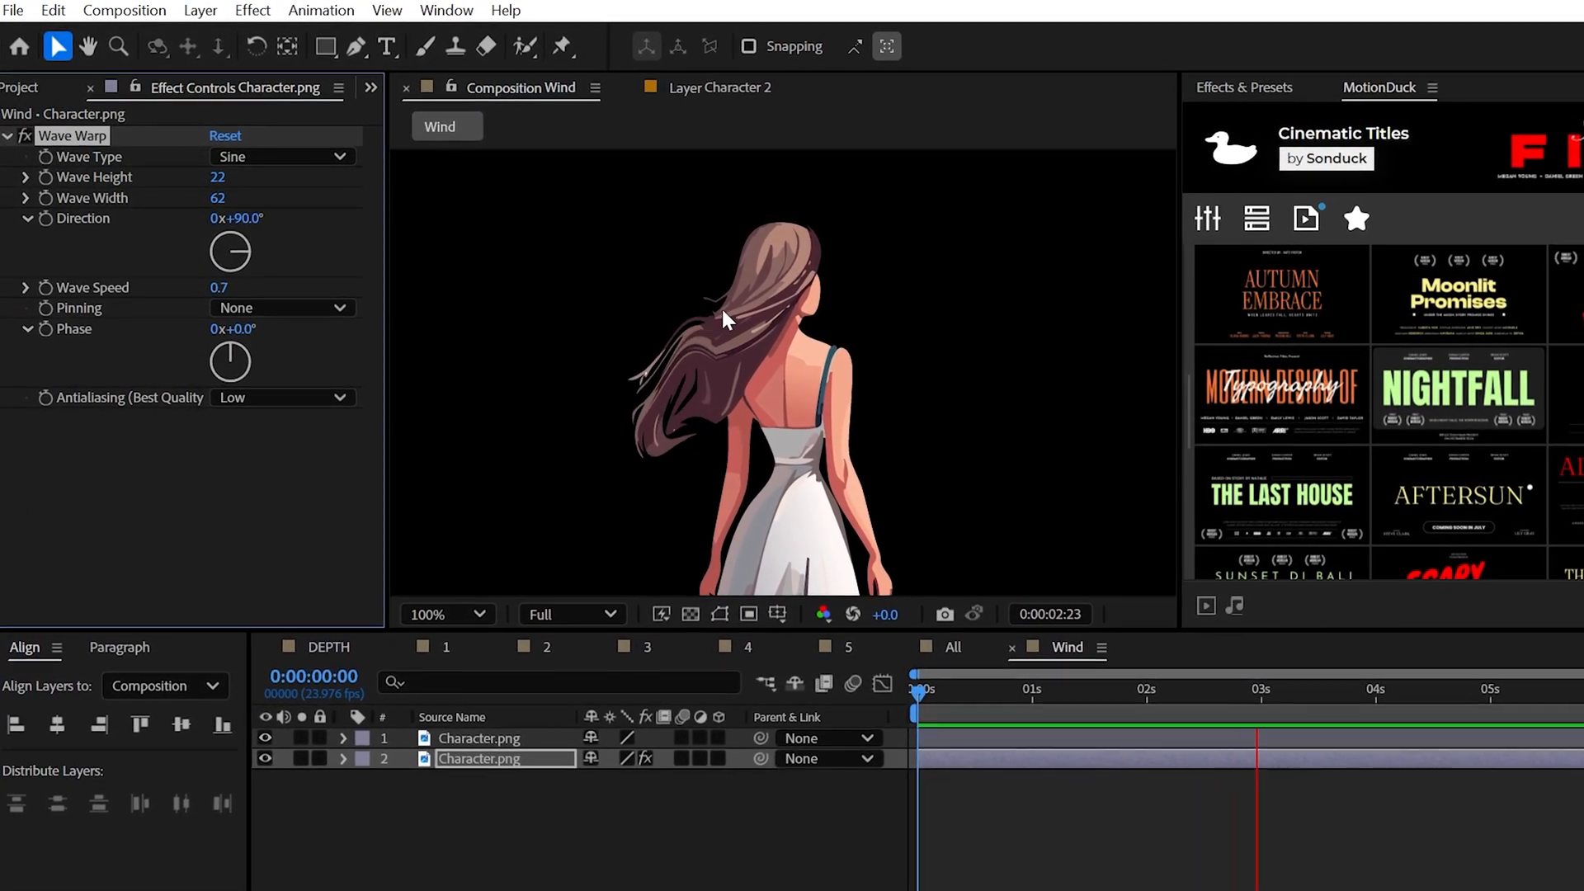
pyautogui.click(251, 11)
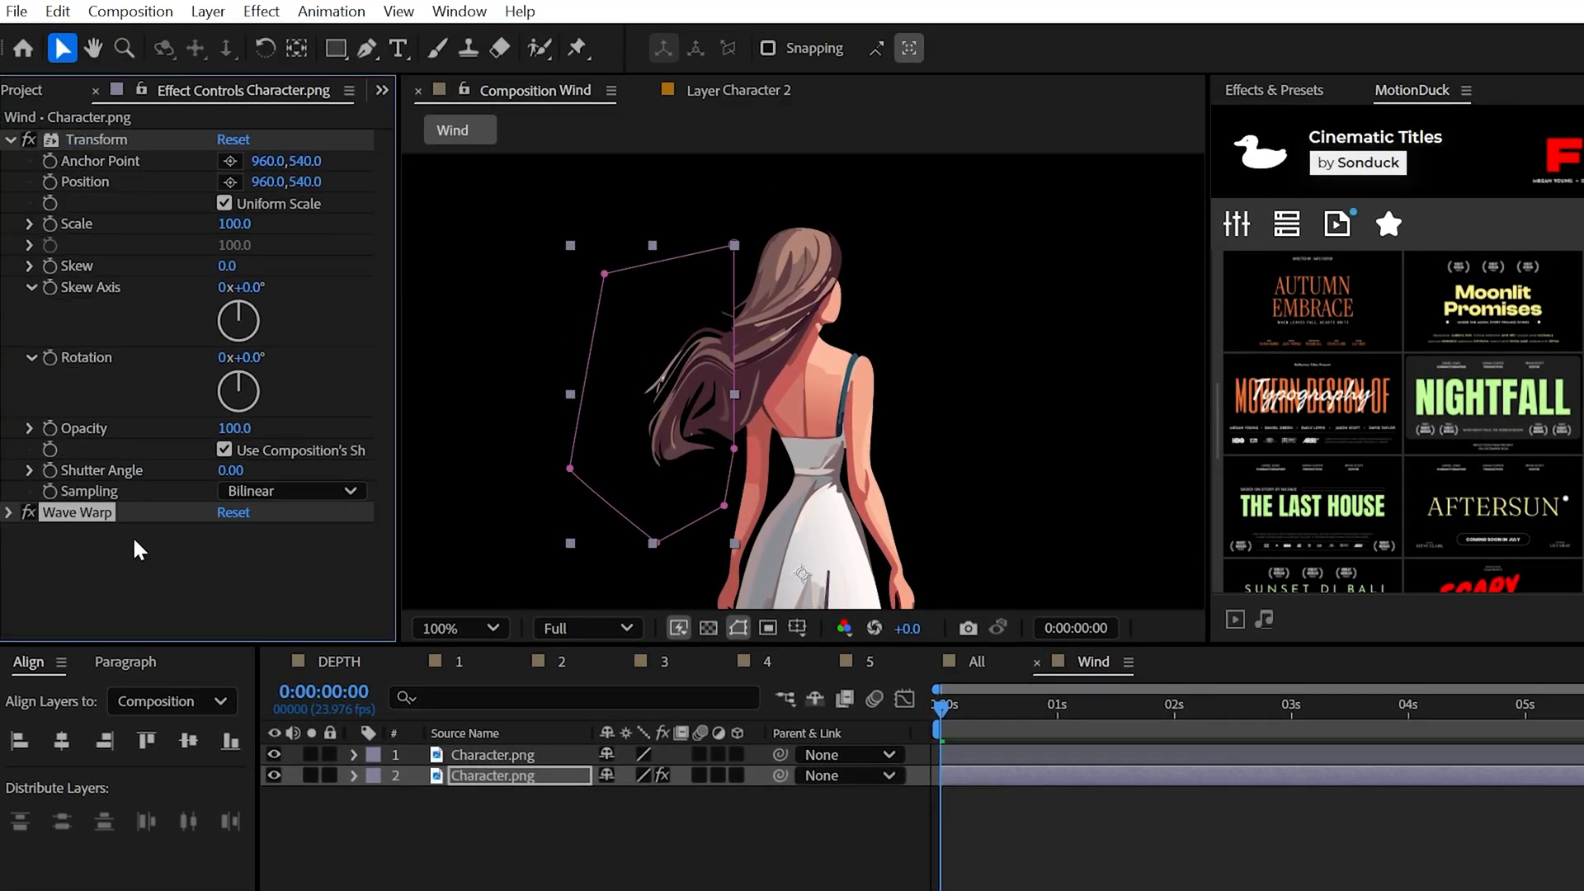
pyautogui.moveTo(285, 182); pyautogui.dragTo(324, 181)
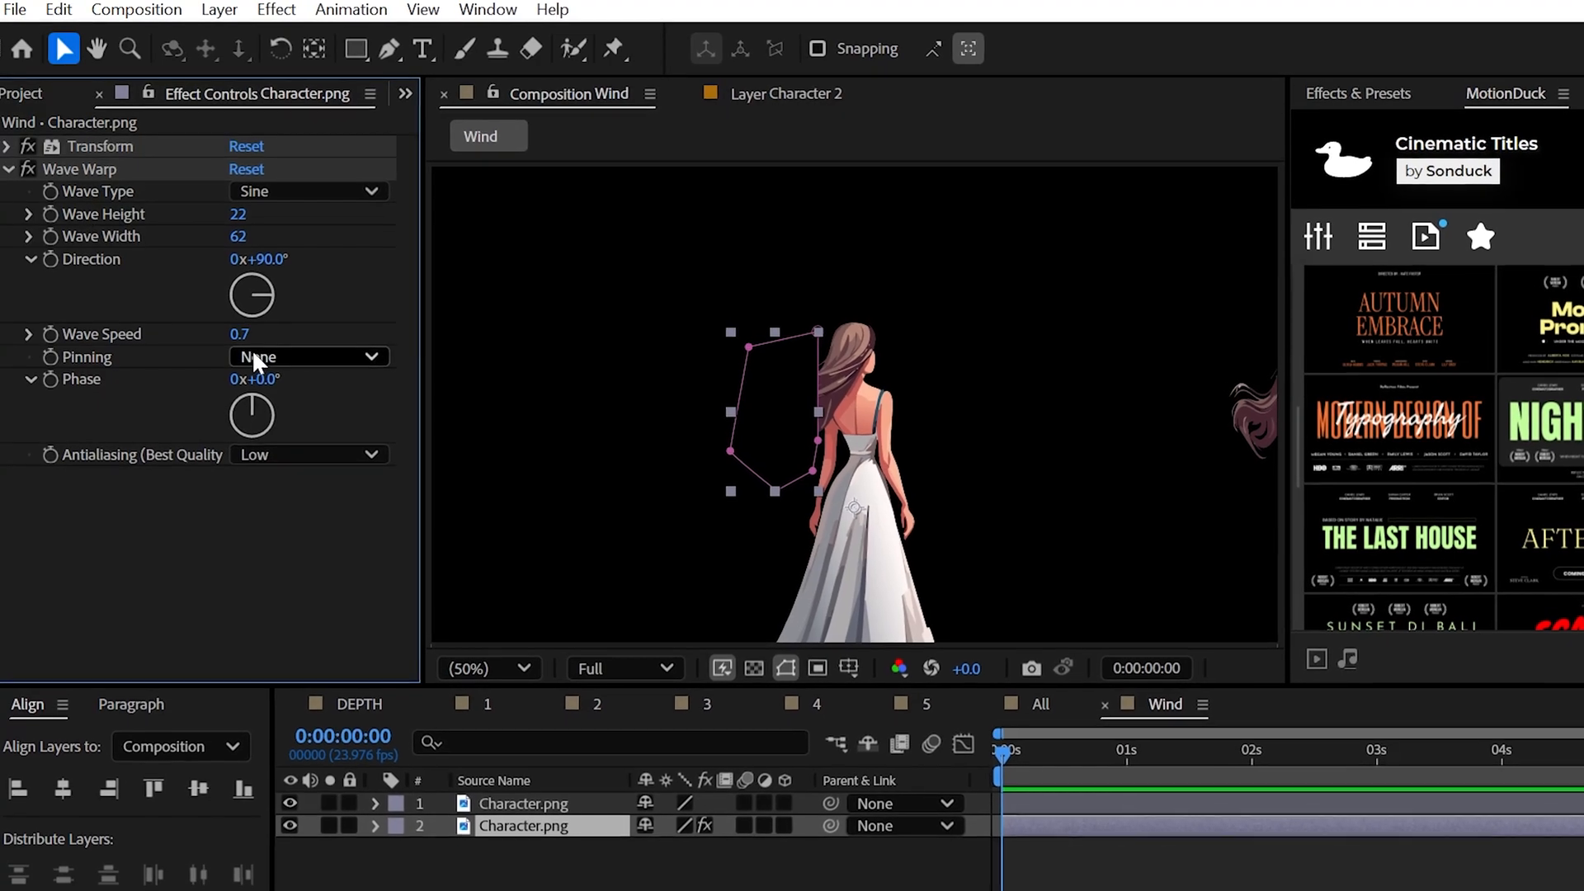
pyautogui.click(308, 356)
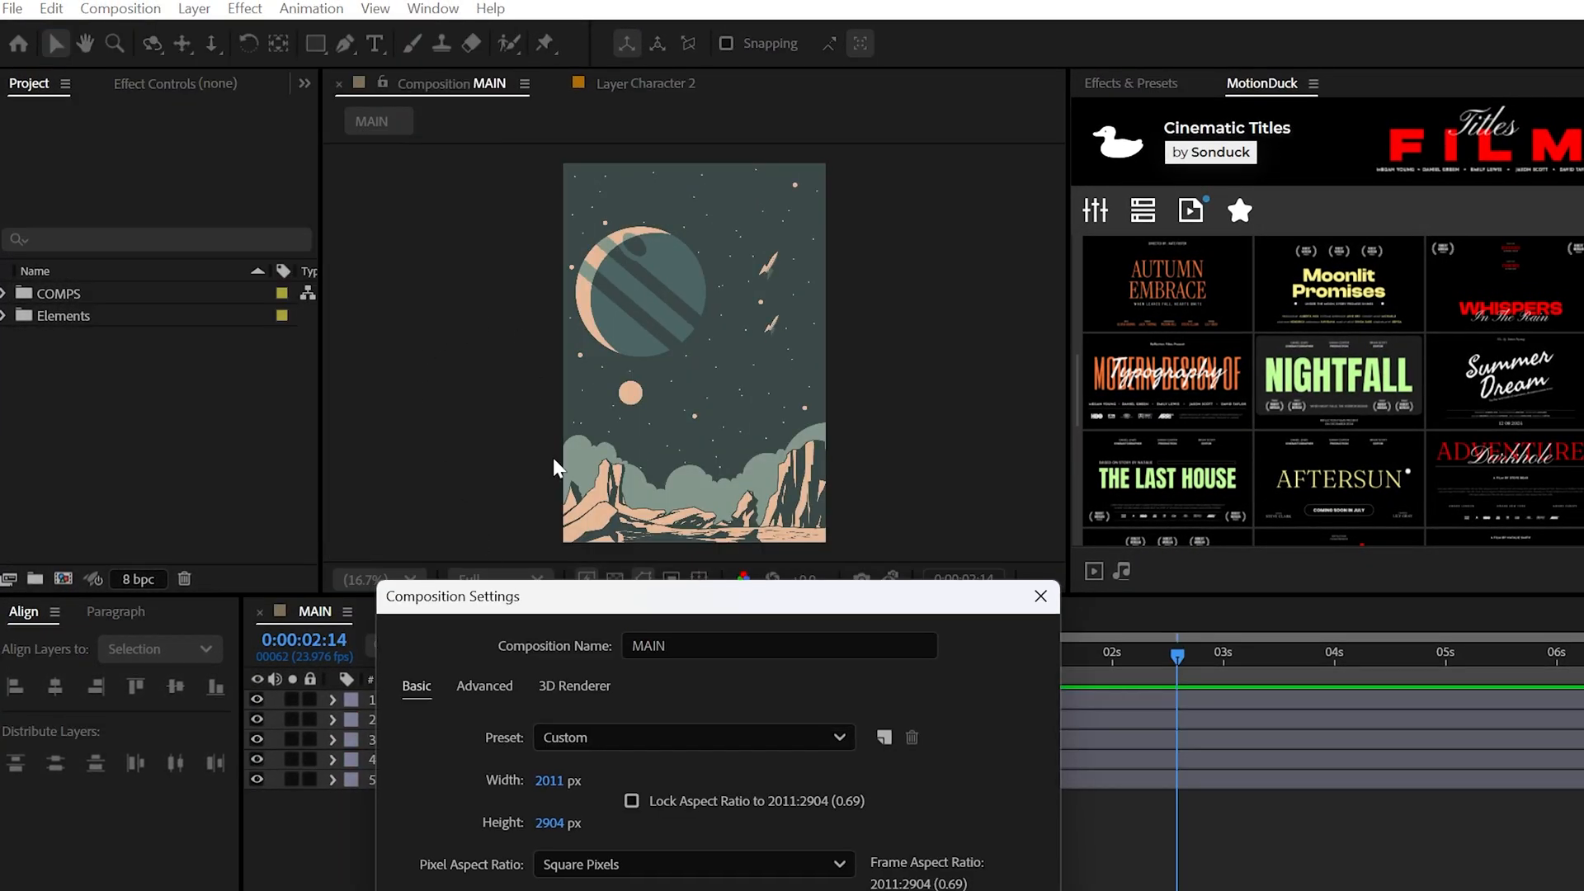
# - Enter a new Width value in MAIN's Composition Settings
pyautogui.write('192')
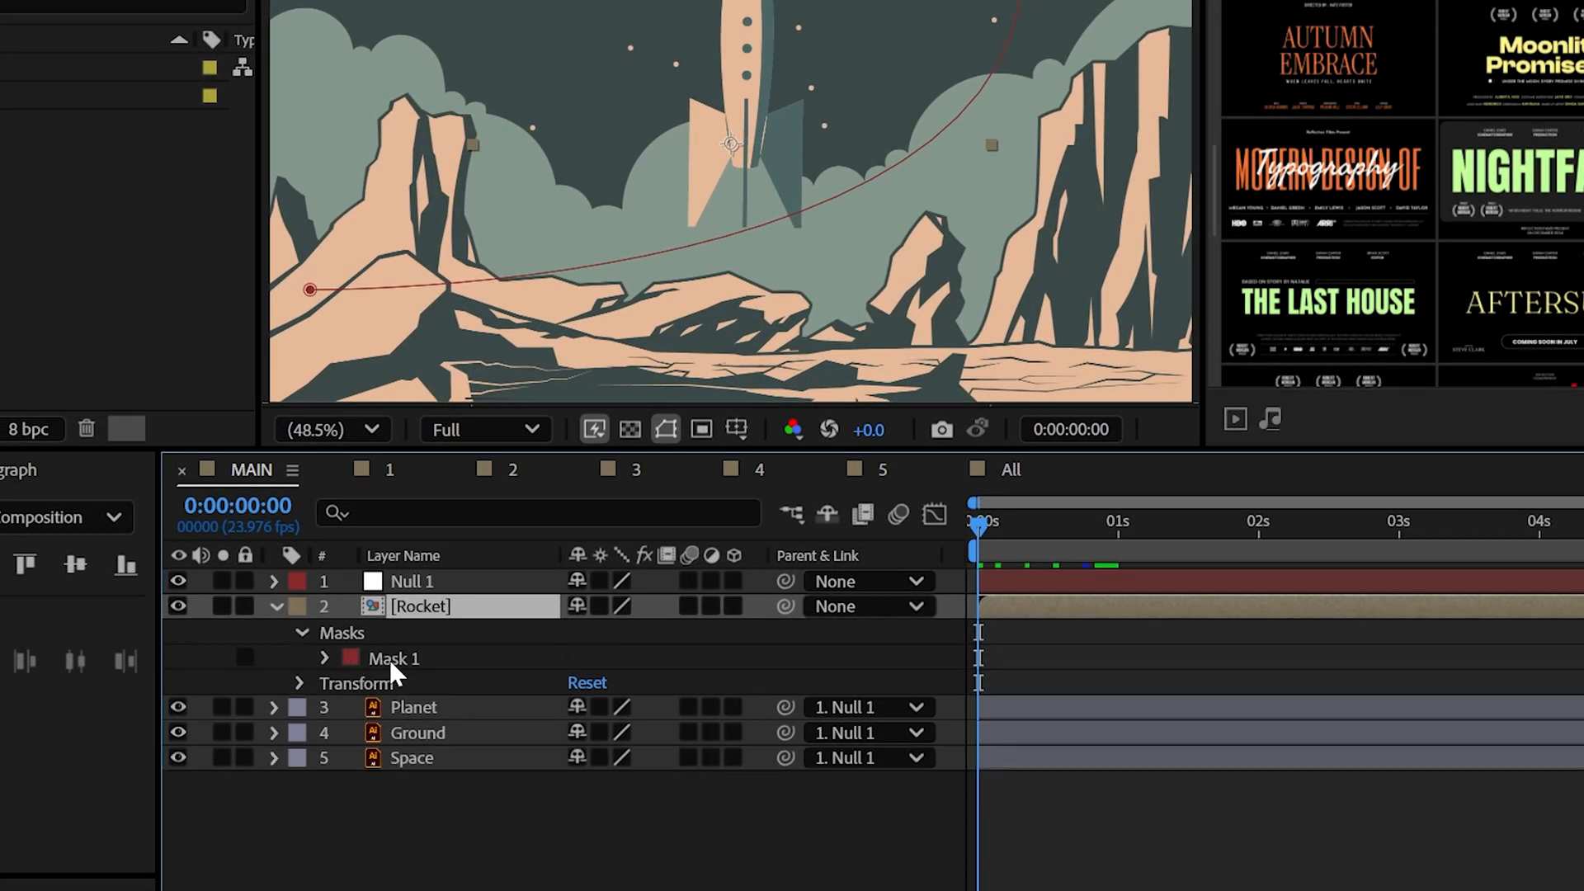
# - Keyframe the Rocket's position along the curve under Null 1 and open its precomp
pyautogui.click(272, 605)
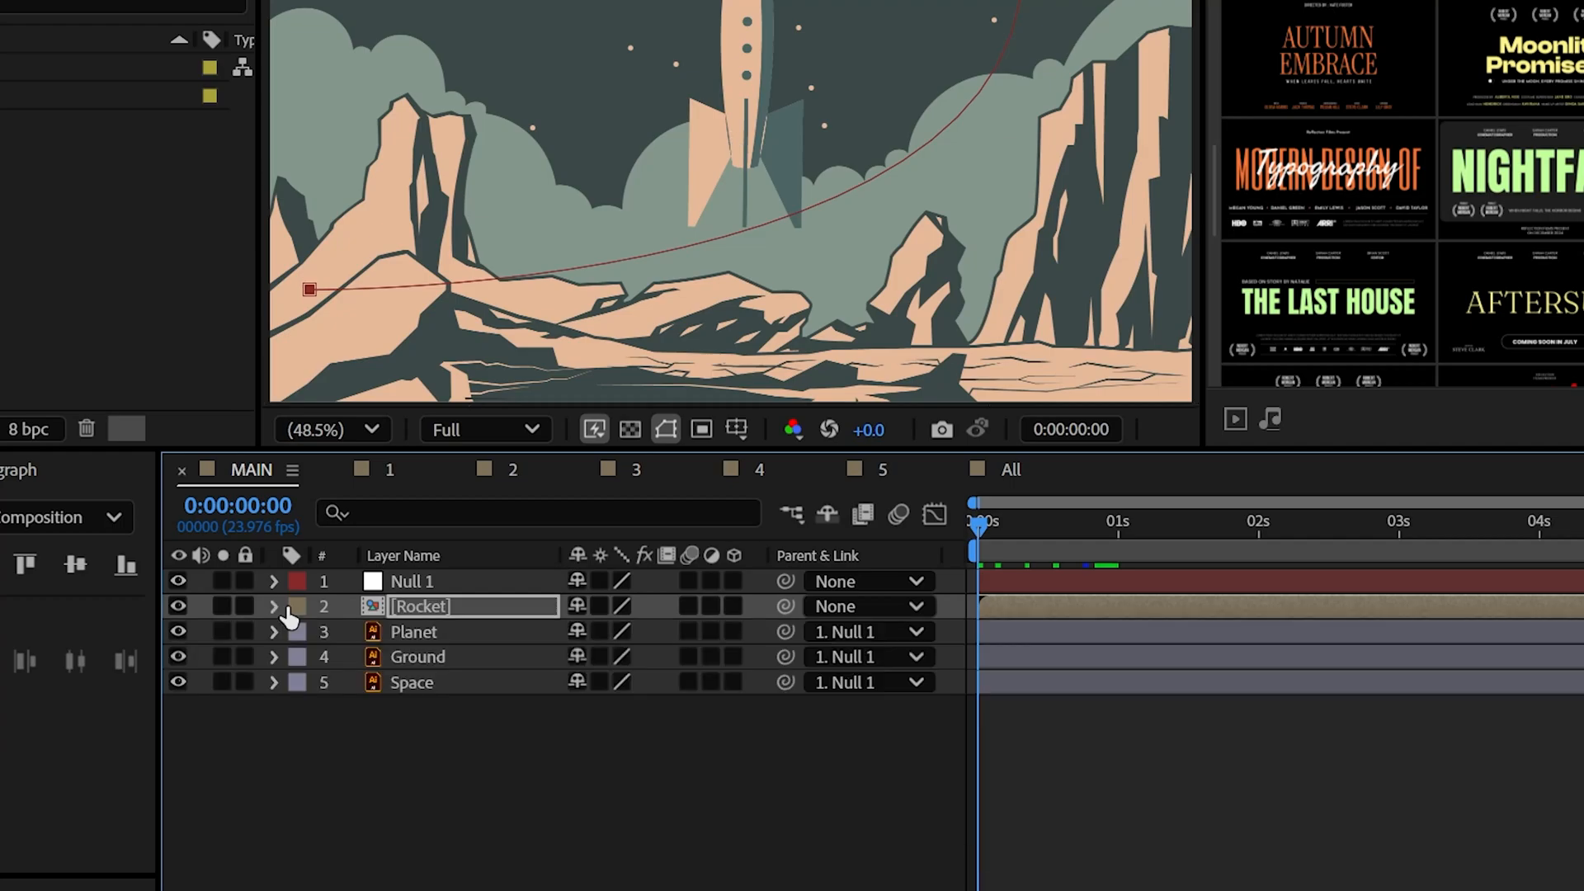
pyautogui.click(272, 606)
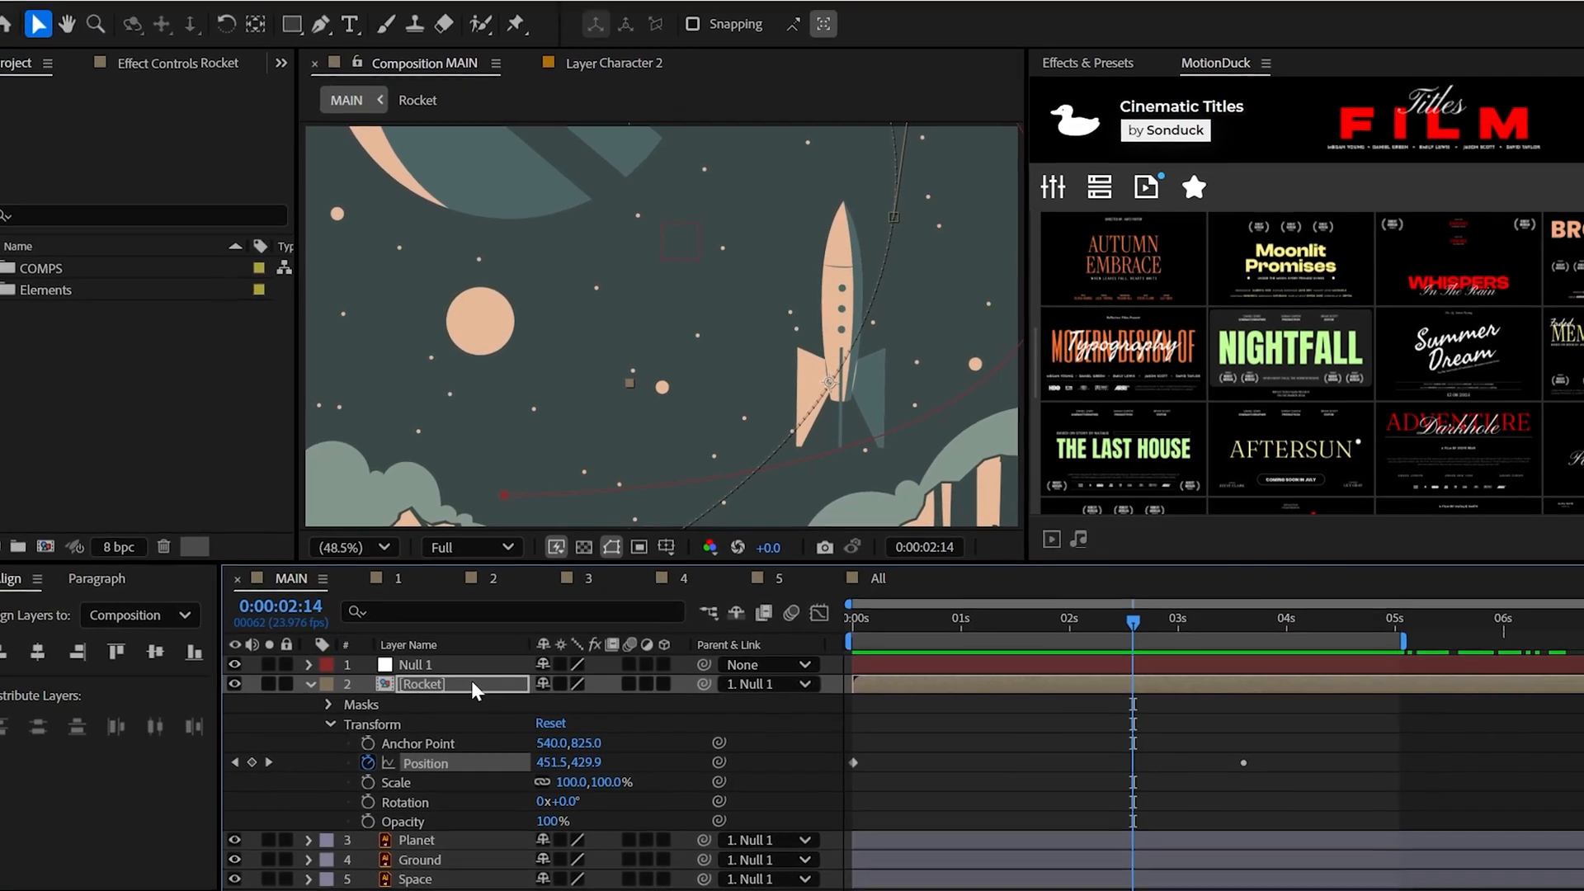
pyautogui.click(187, 10)
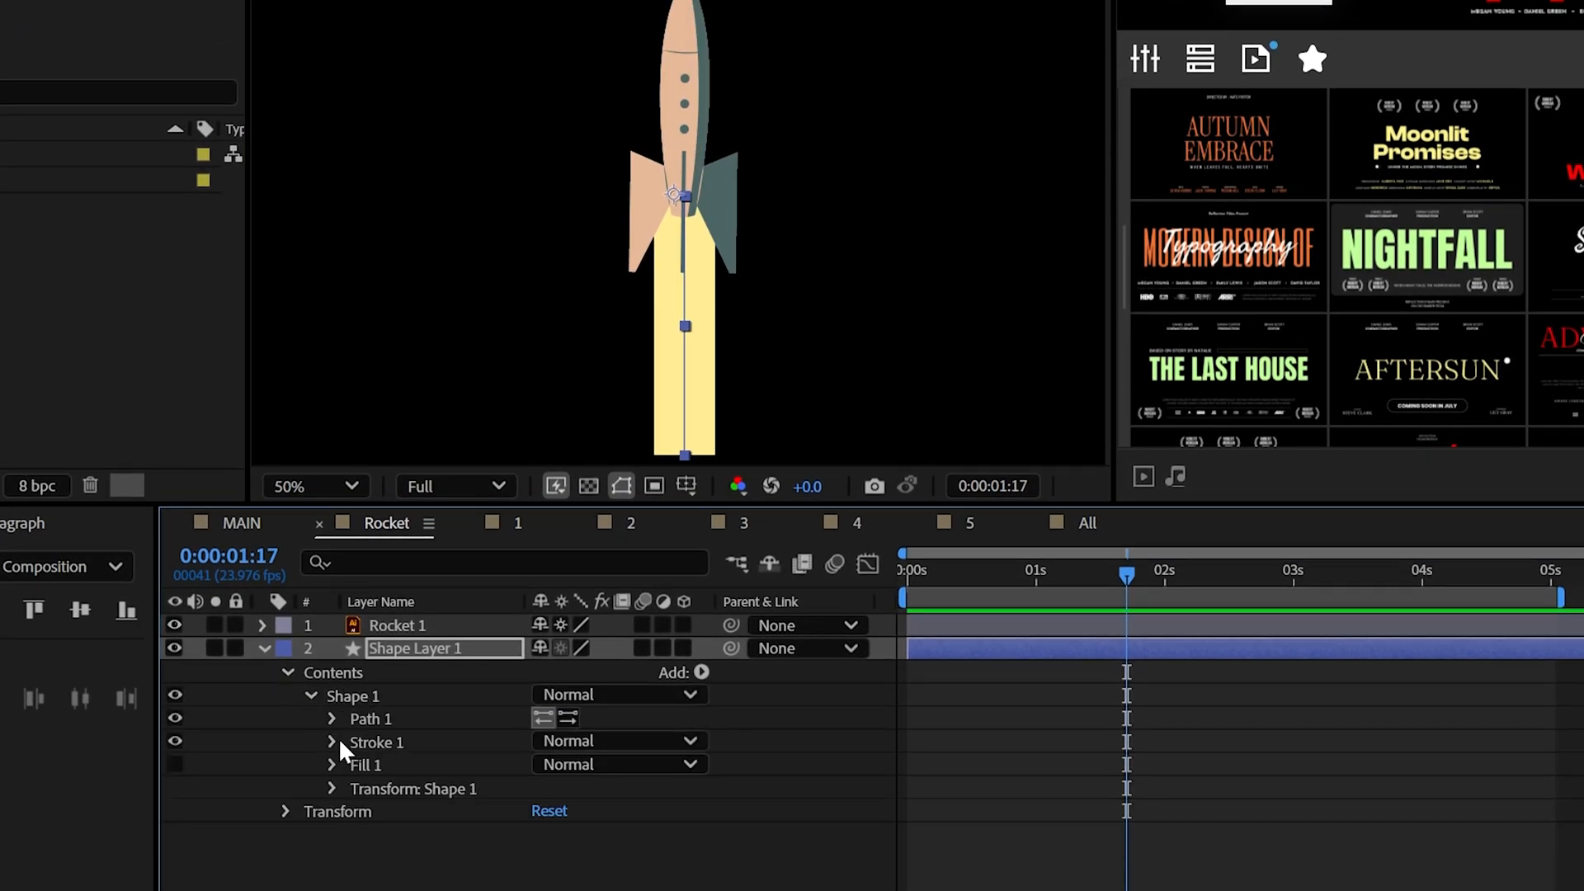
# - Taper the rocket's yellow exhaust stroke (width 135) into a pointed flame, readying a Distort effect
pyautogui.click(332, 743)
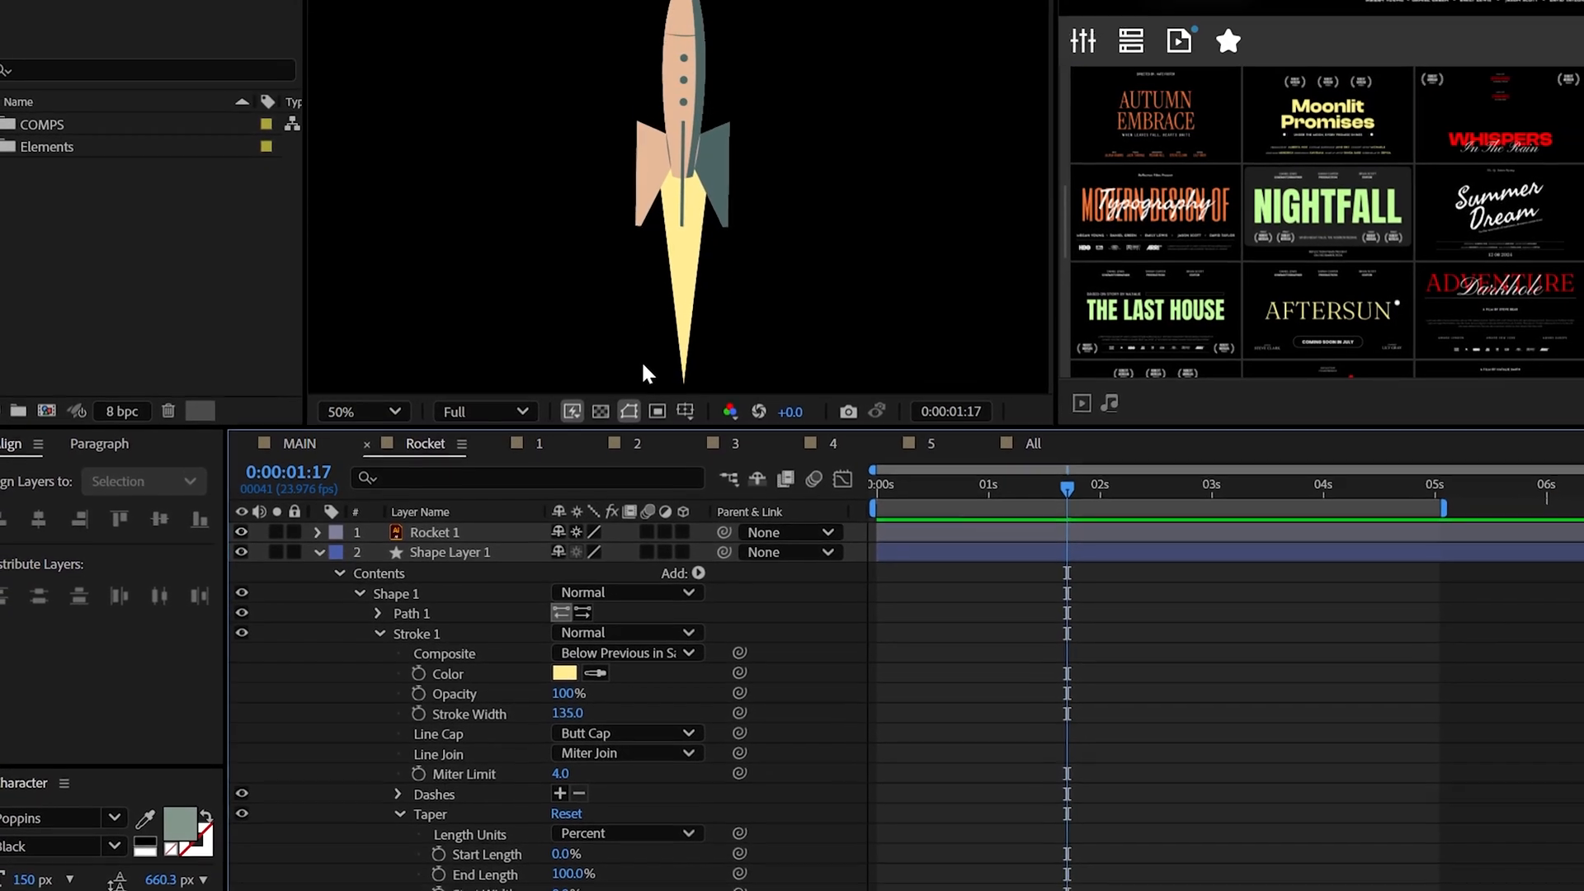
pyautogui.click(241, 223)
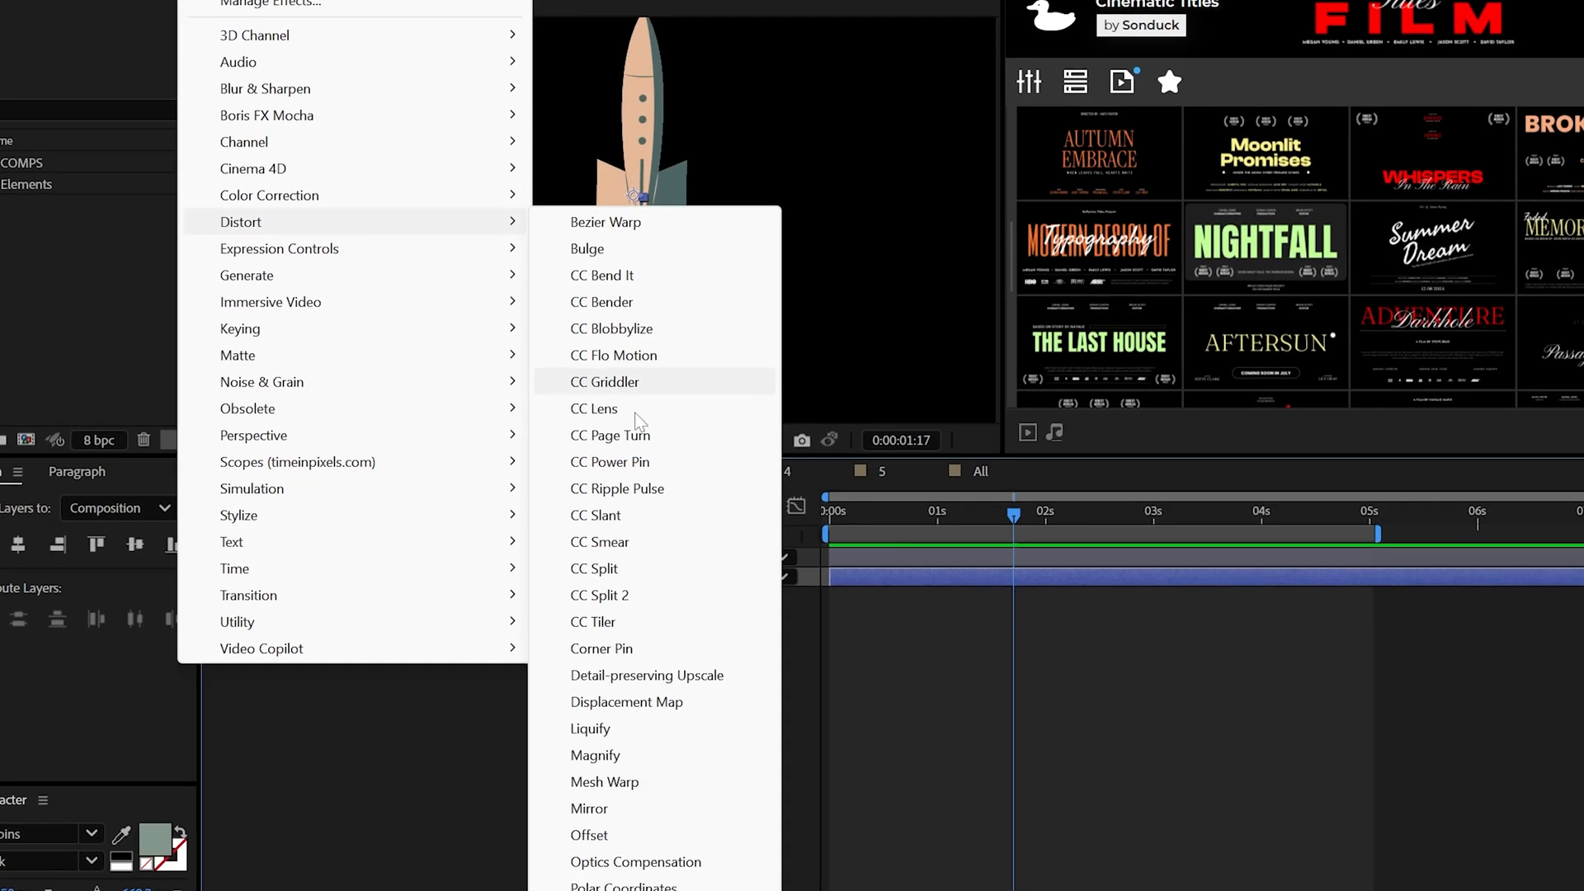